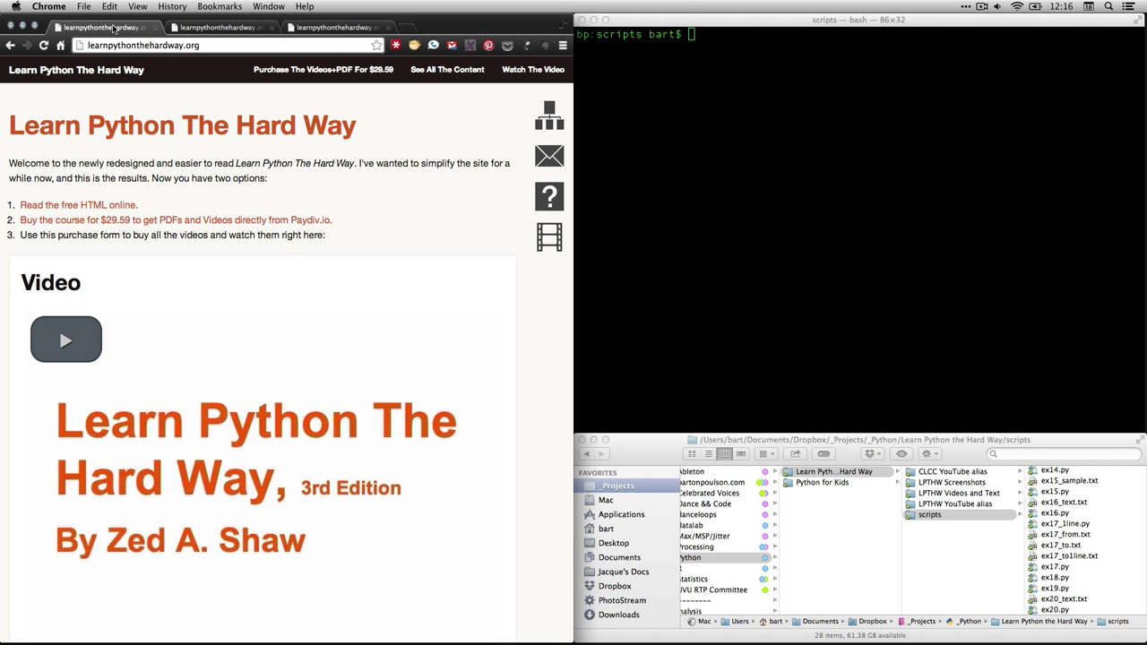
mouse_move(324, 197)
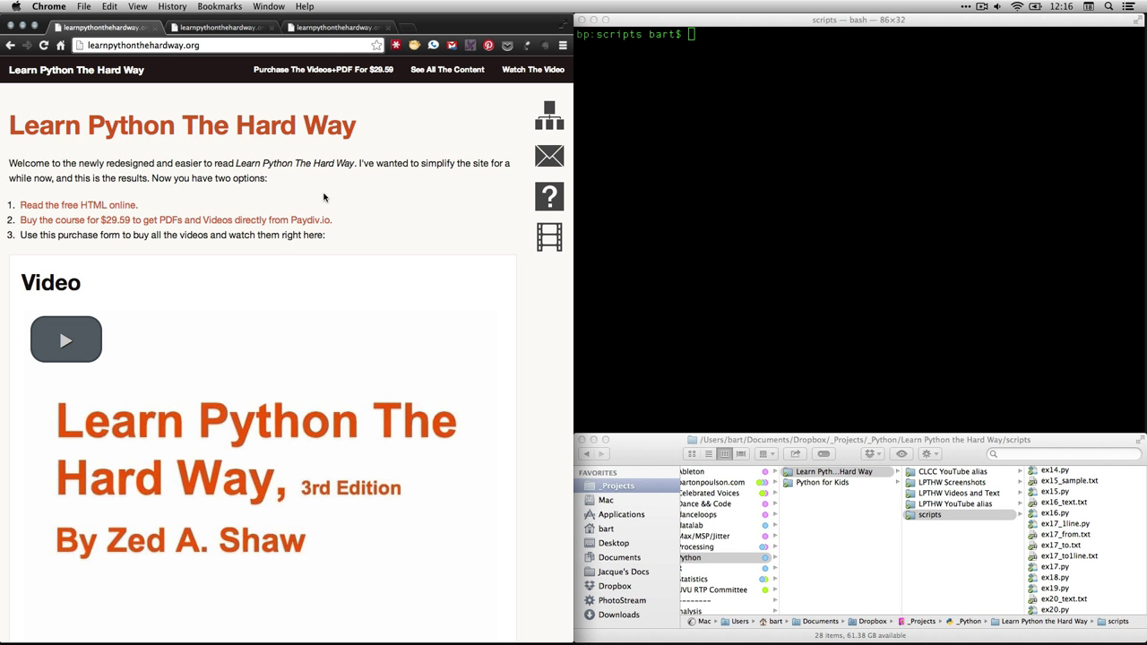
mouse_move(161, 208)
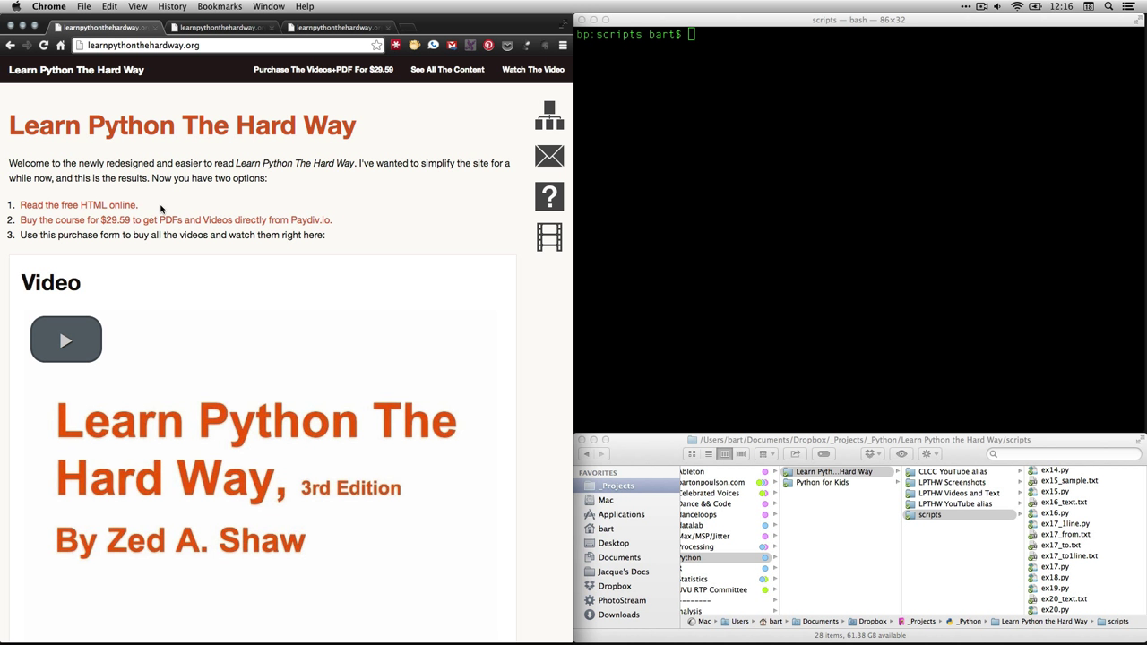
mouse_move(97, 210)
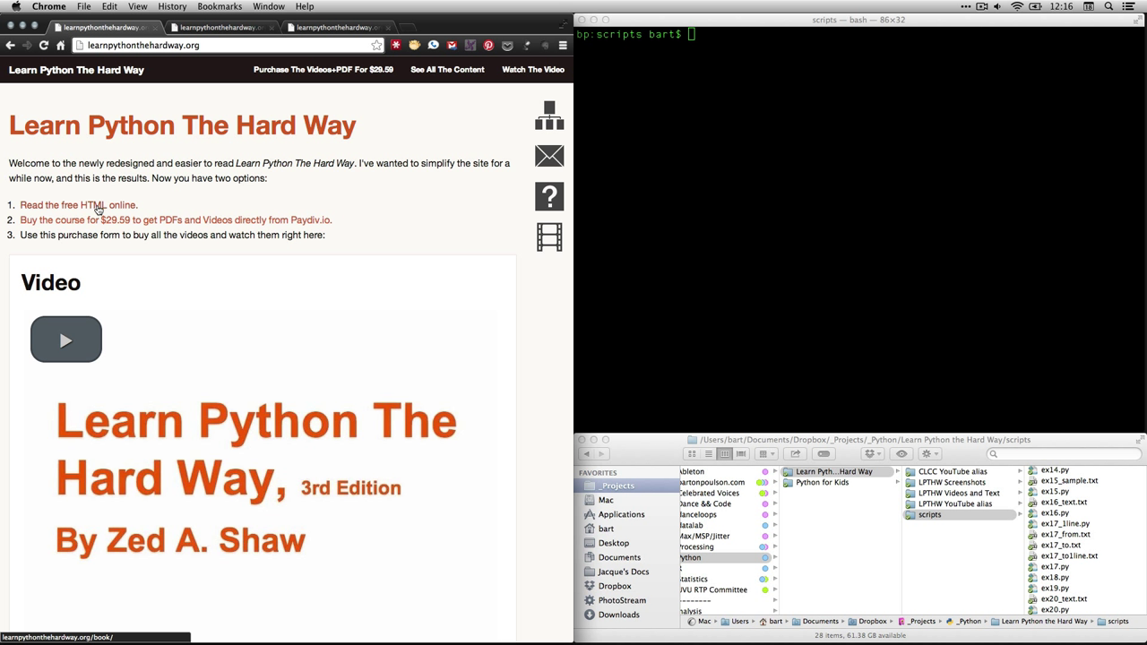
Step: Open the free HTML book and scroll its table of contents down to Exercise 21
left_click(63, 204)
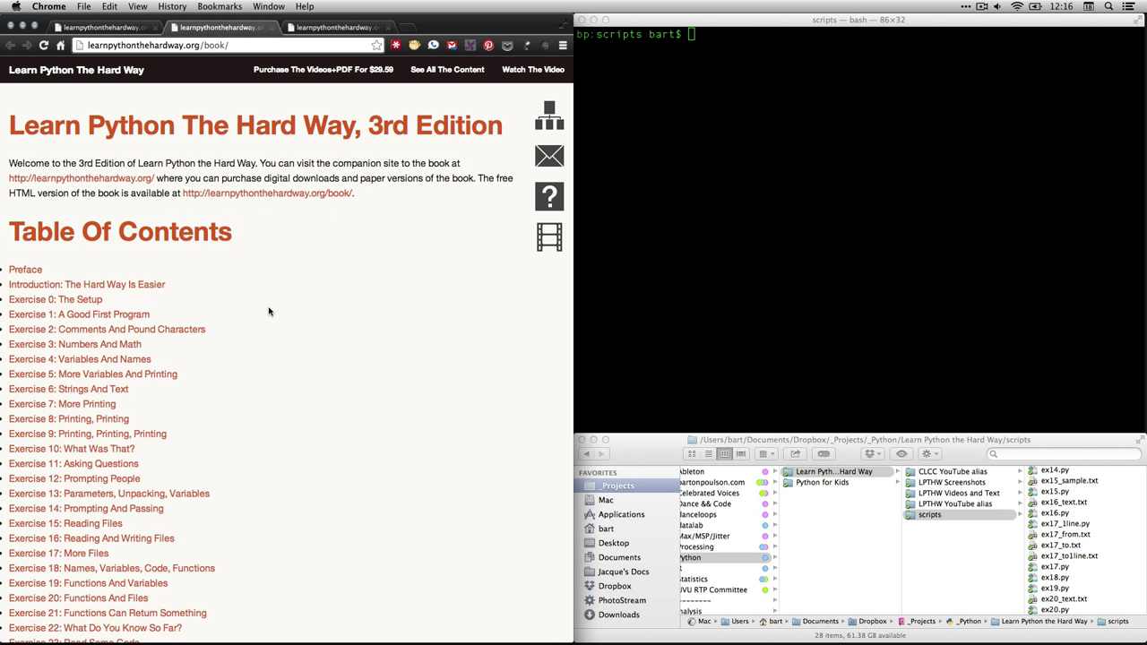
mouse_move(225, 483)
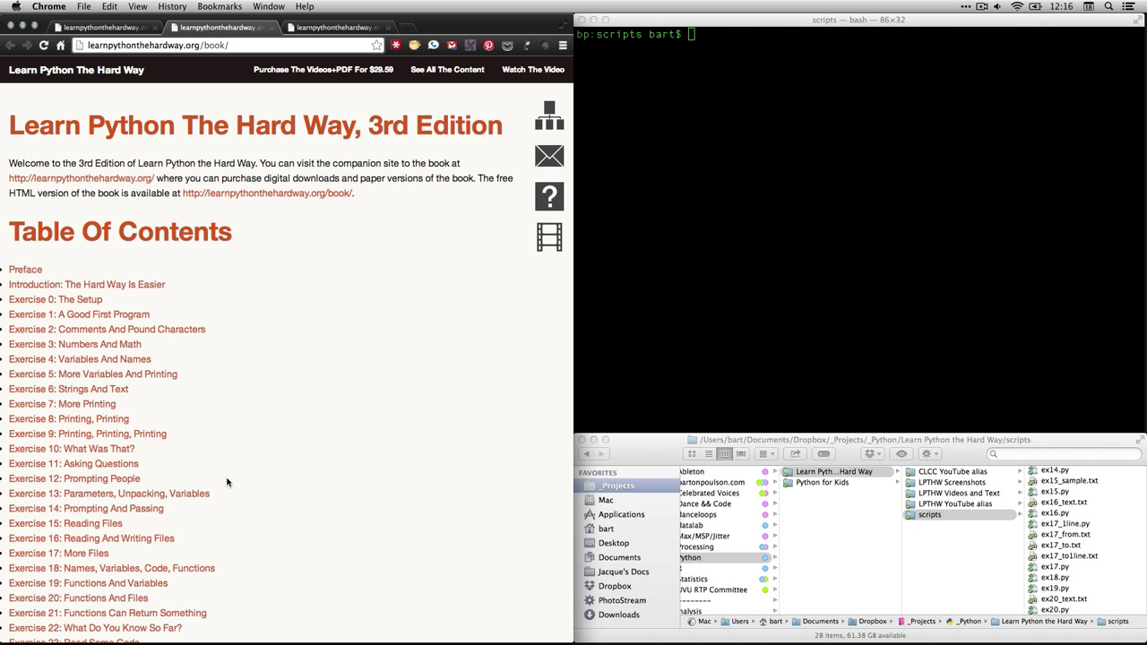
mouse_move(269, 613)
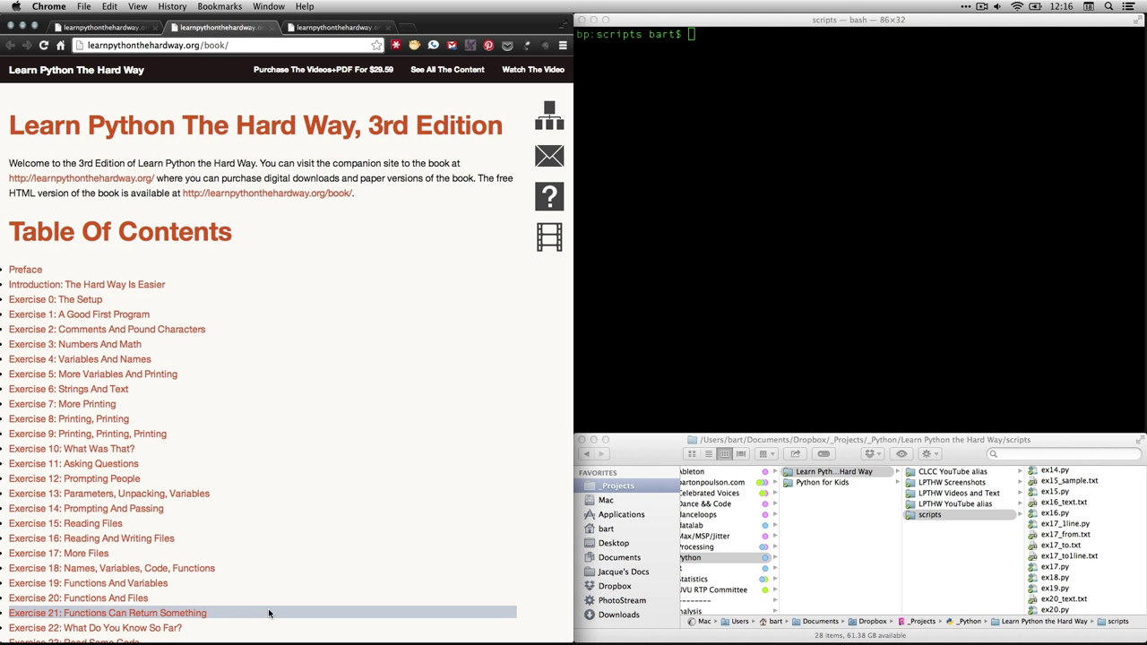
scroll("down", 3)
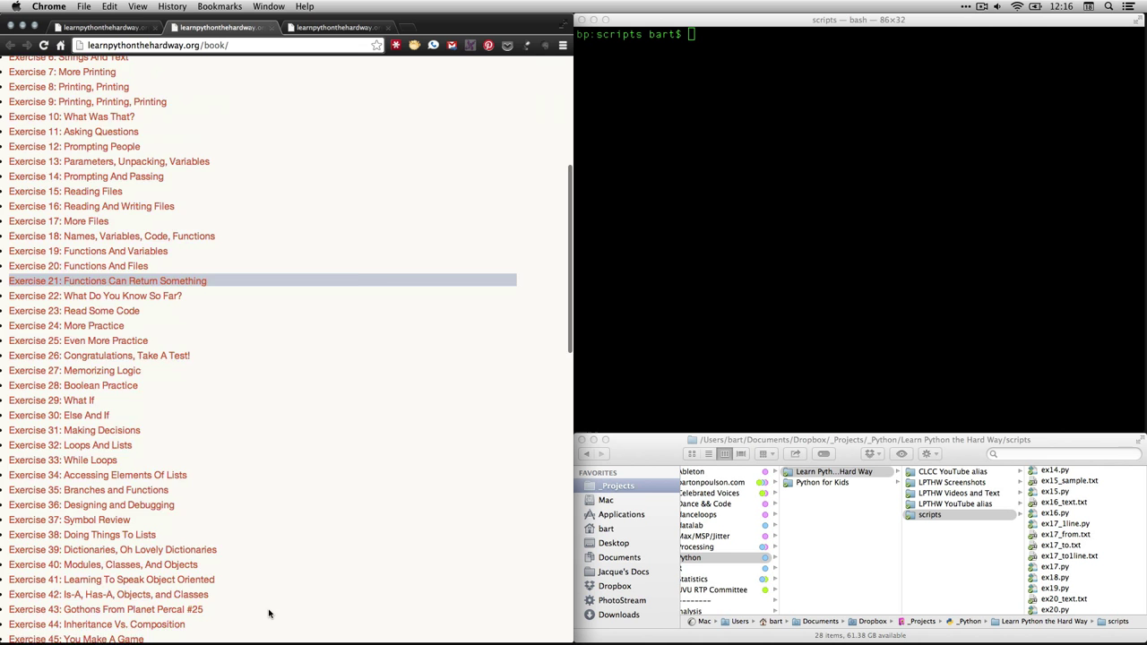
scroll("down", 3)
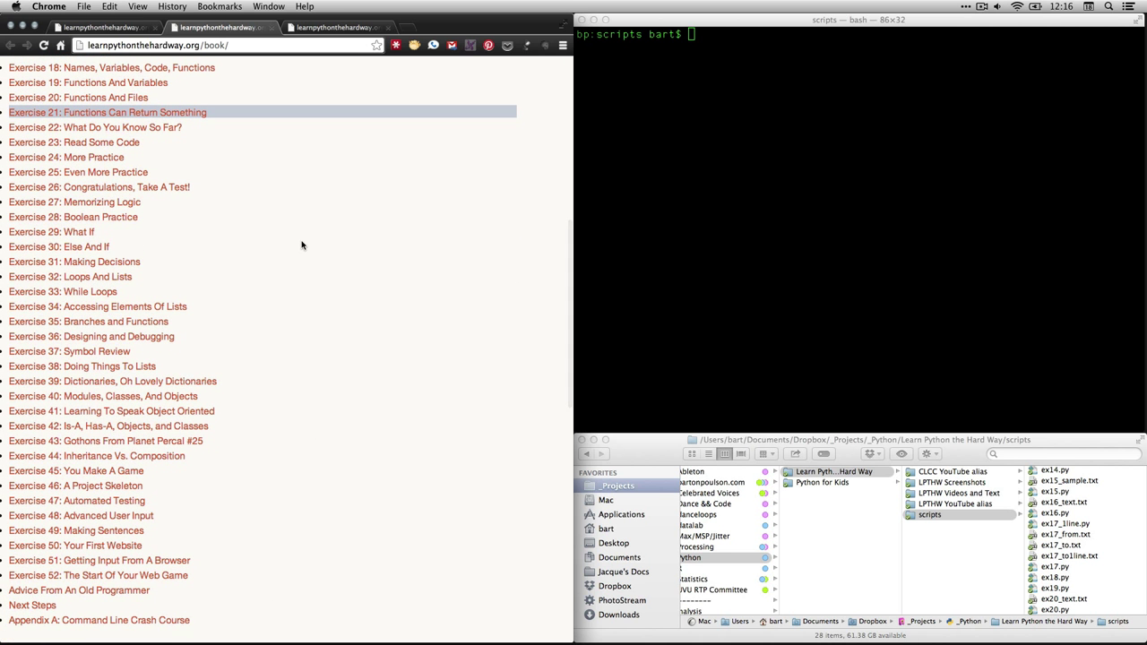
mouse_move(176, 111)
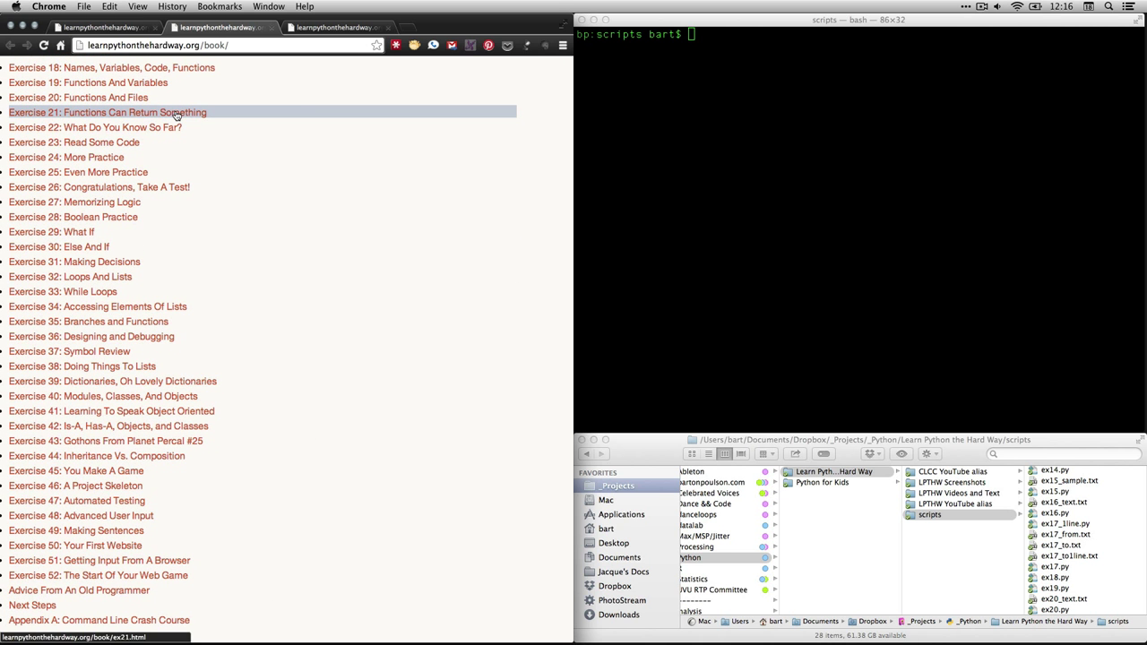
Step: Open the Exercise 21: Functions Can Return Something page
left_click(108, 111)
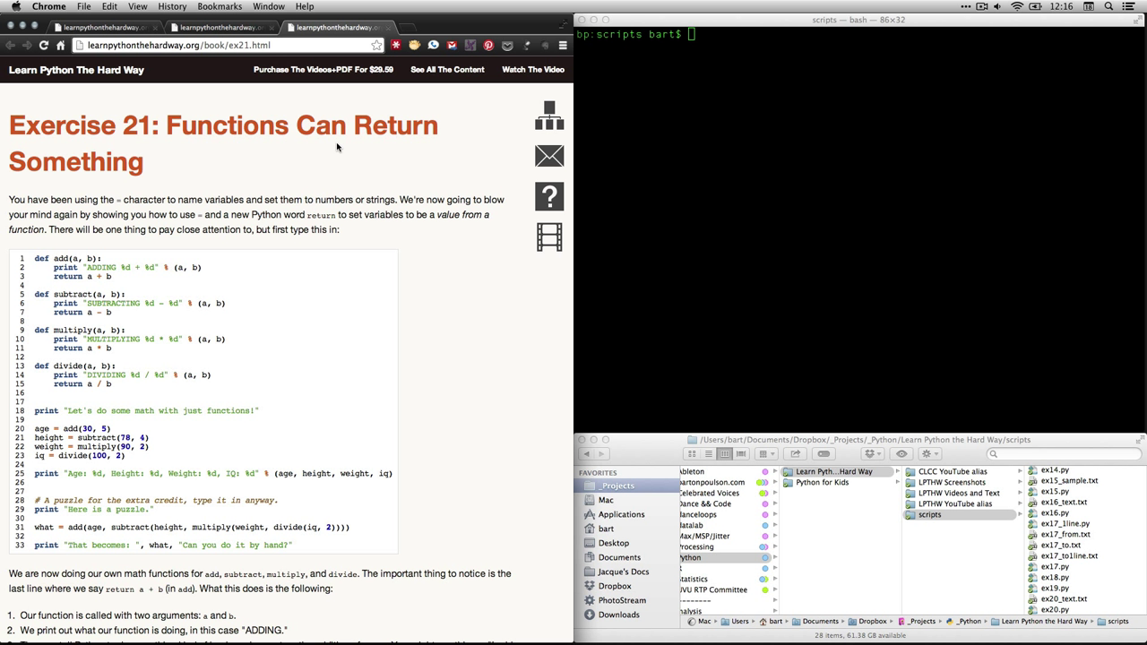
mouse_move(334, 165)
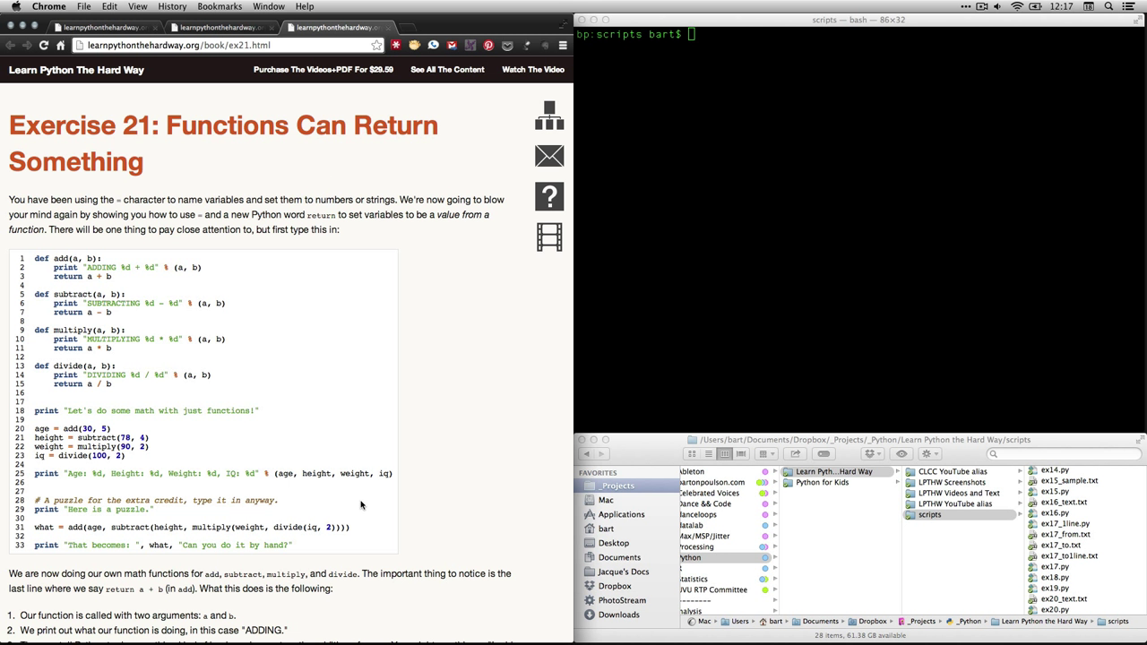
mouse_move(298, 548)
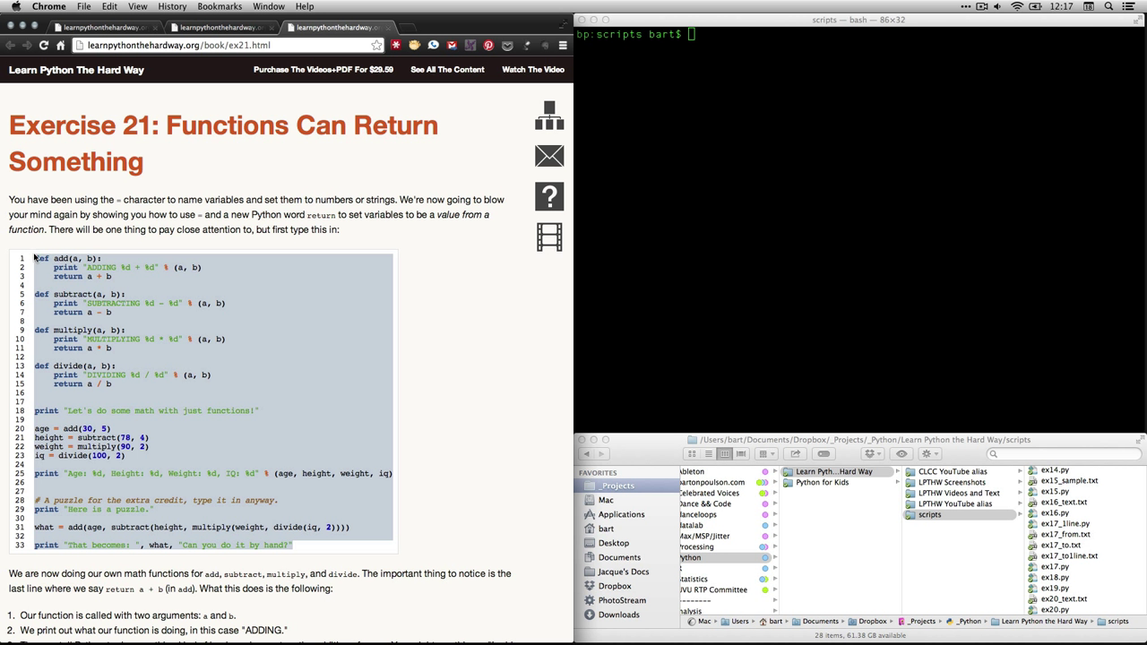
mouse_move(494, 365)
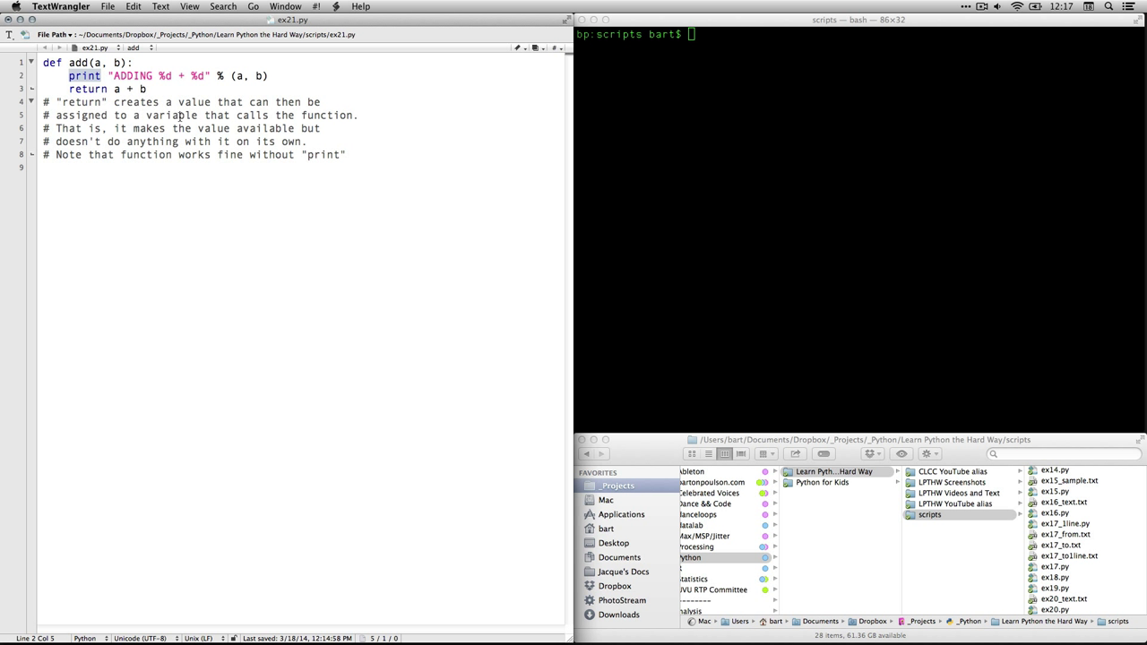
mouse_move(828, 124)
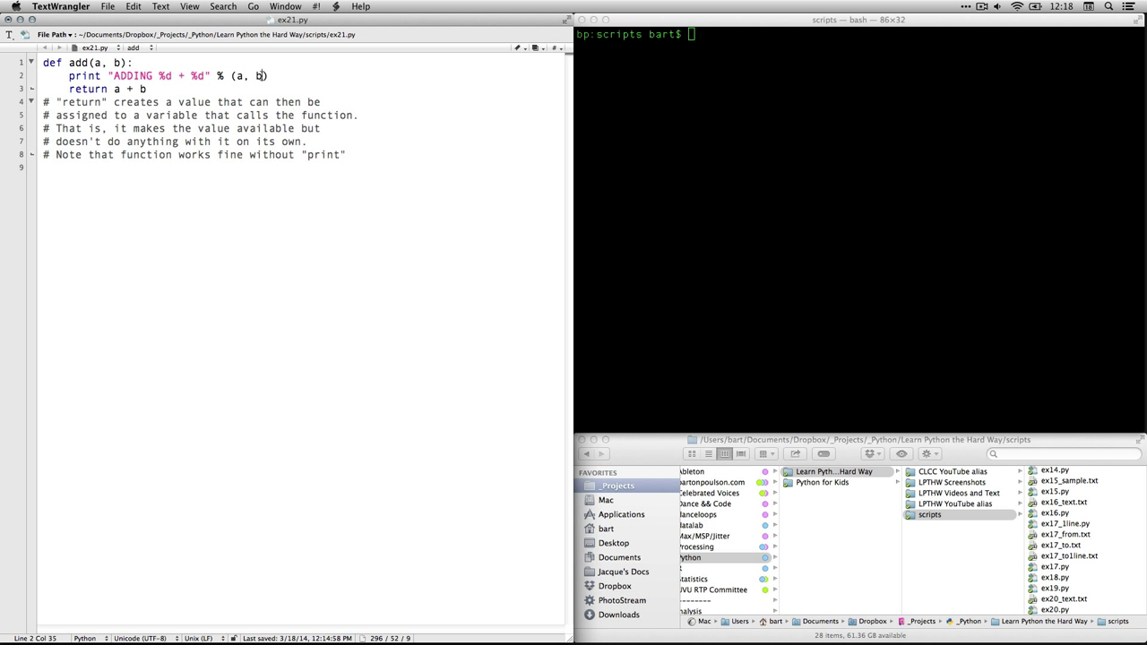
left_click(158, 75)
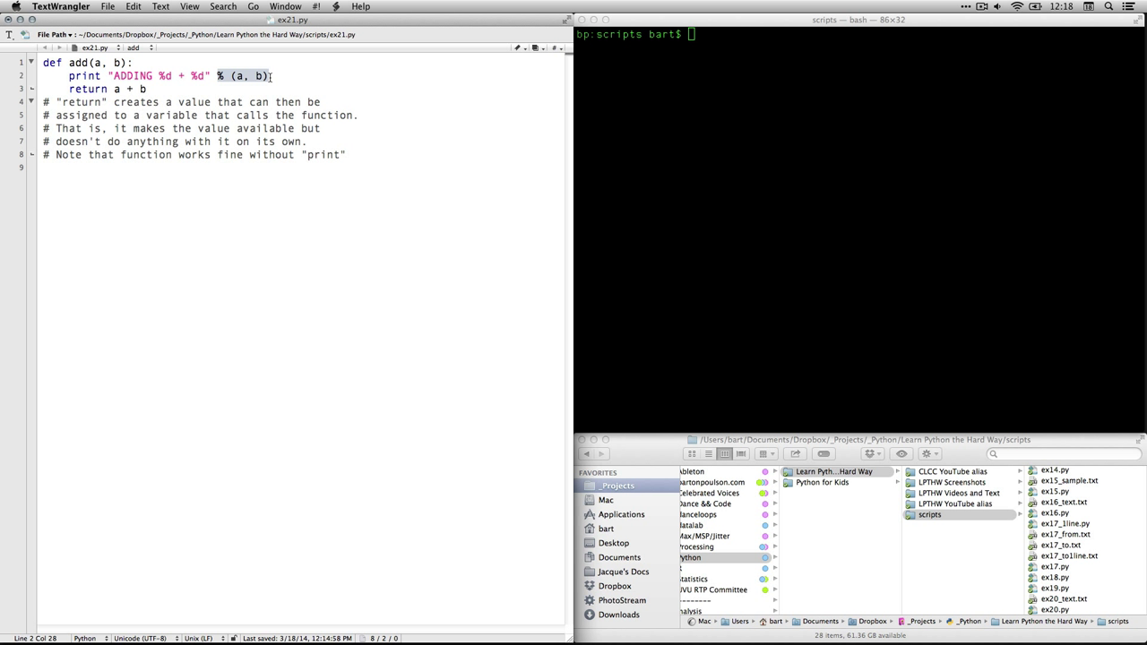
mouse_move(303, 82)
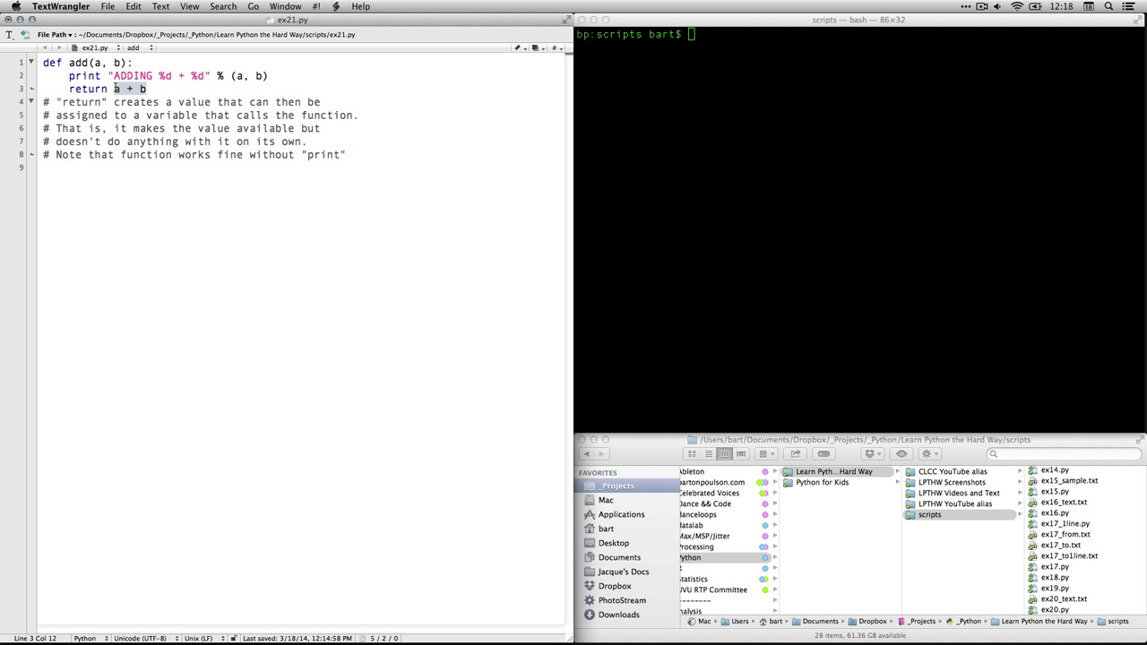
left_click(269, 76)
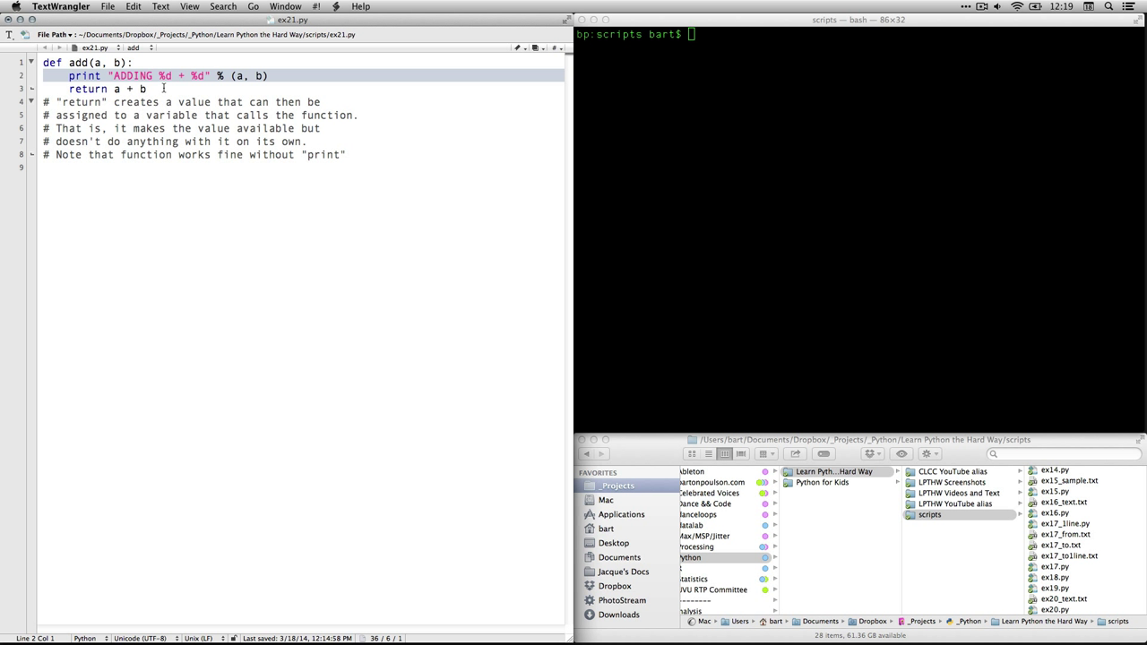
Step: Write the subtract, multiply and divide functions in ex21.py, each printing and returning its result
left_click(230, 226)
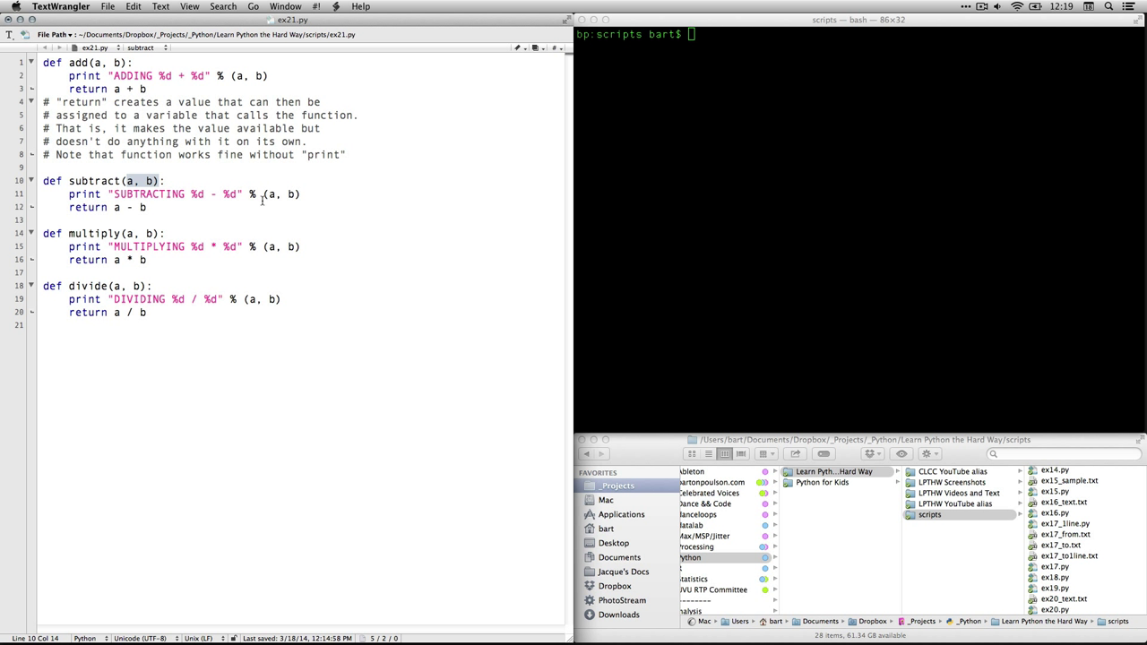
left_click(147, 208)
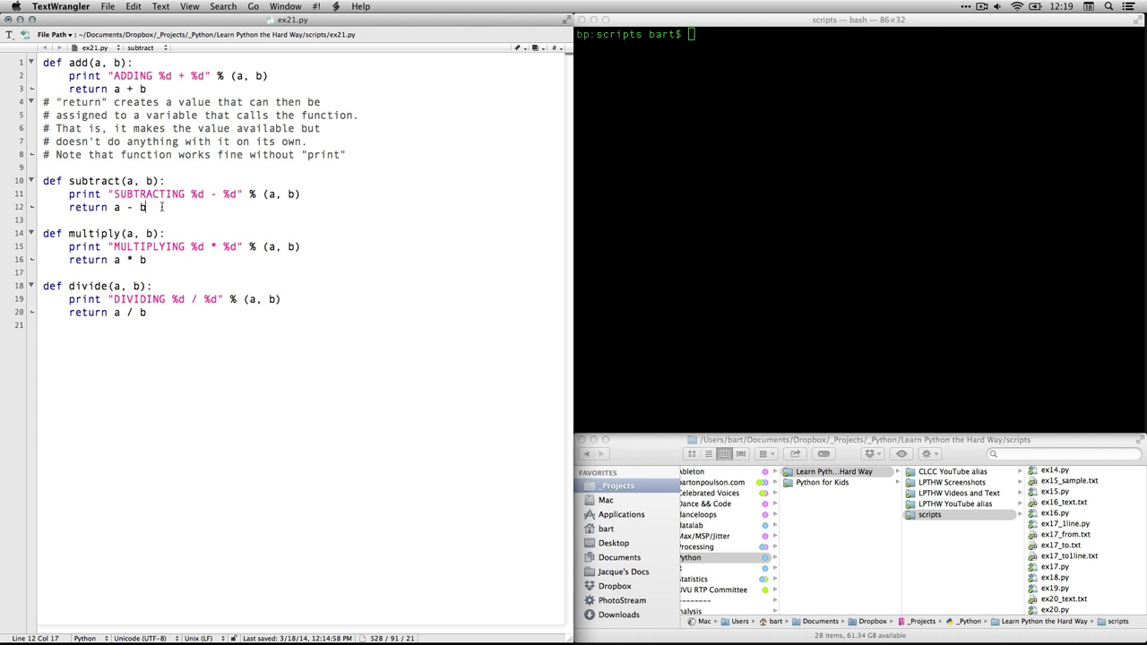
left_click(135, 208)
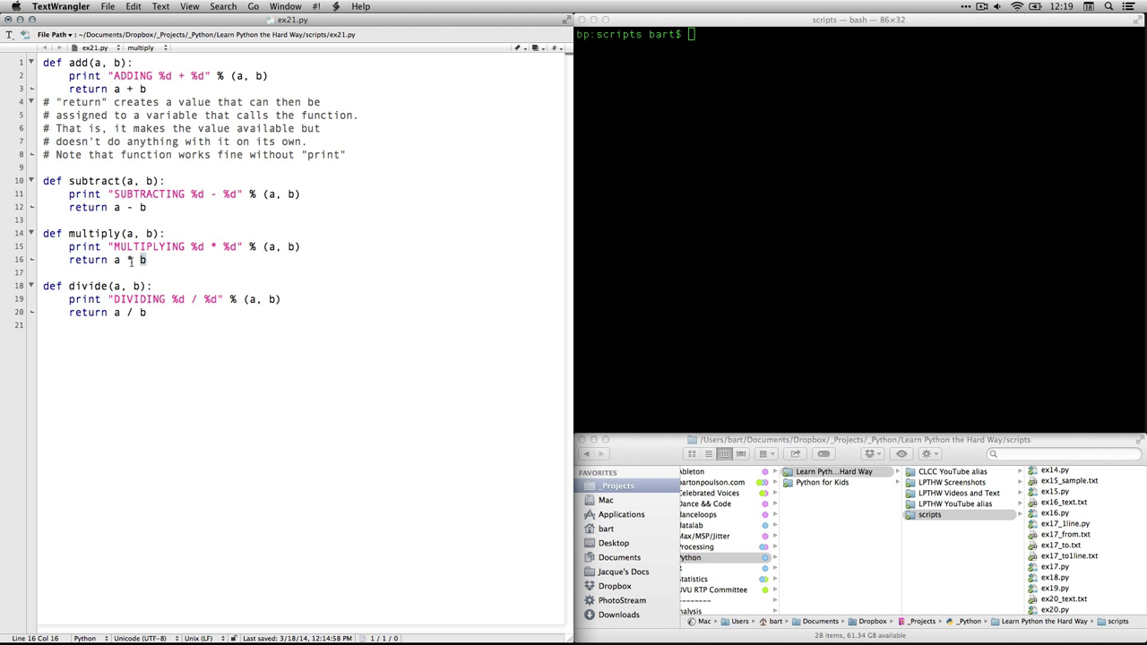
double_click(122, 260)
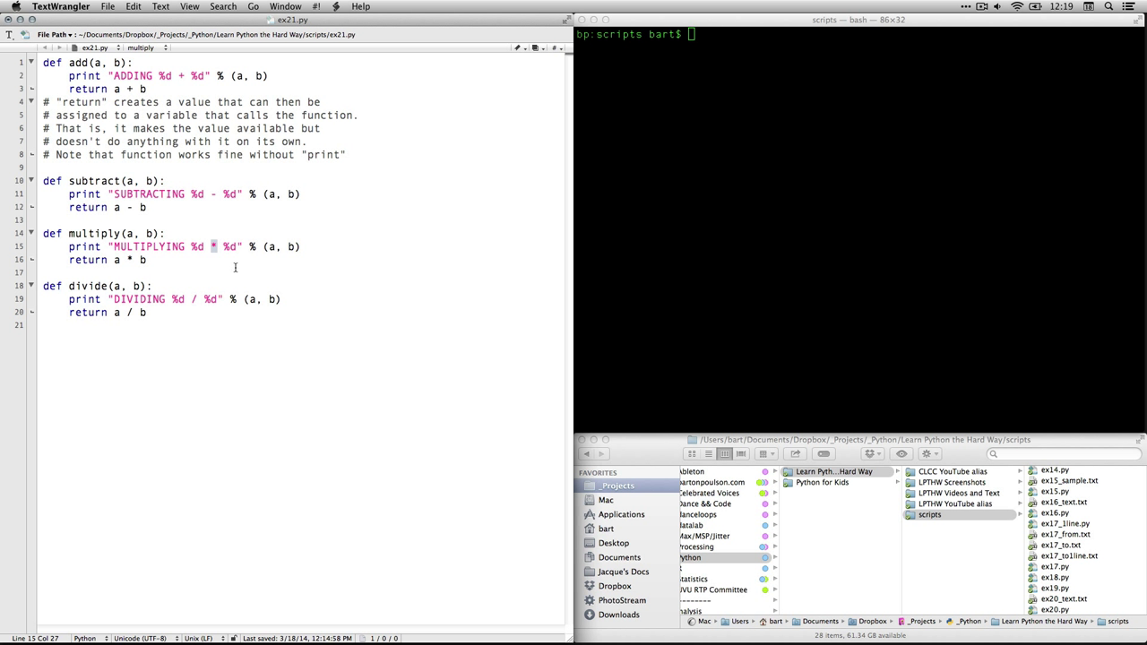
mouse_move(244, 285)
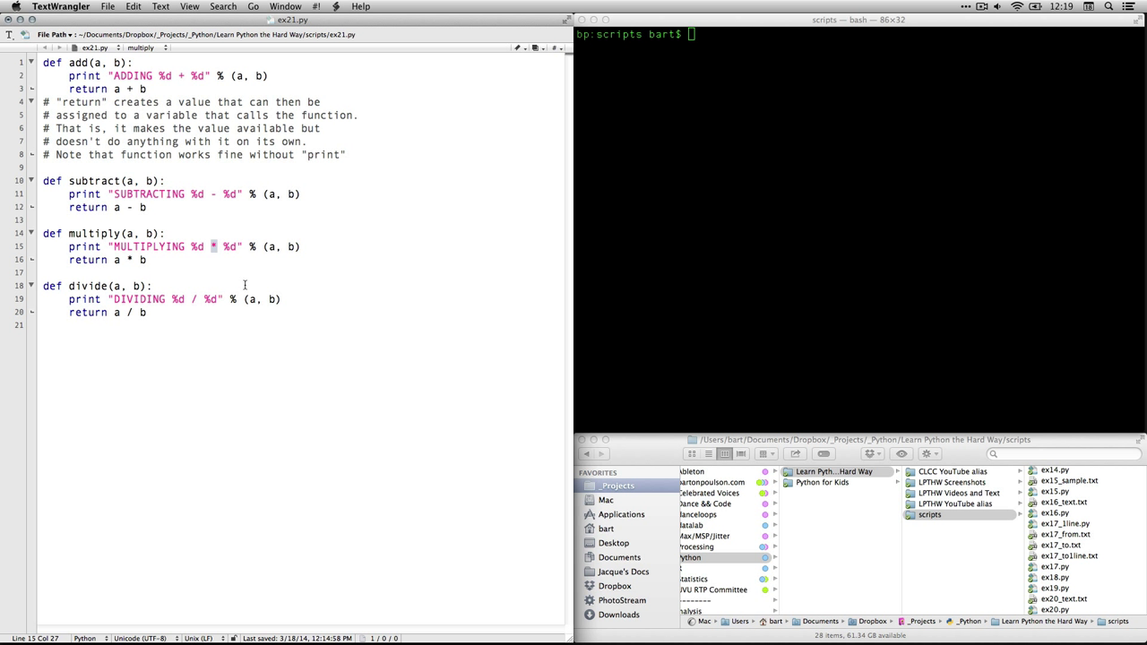
mouse_move(179, 284)
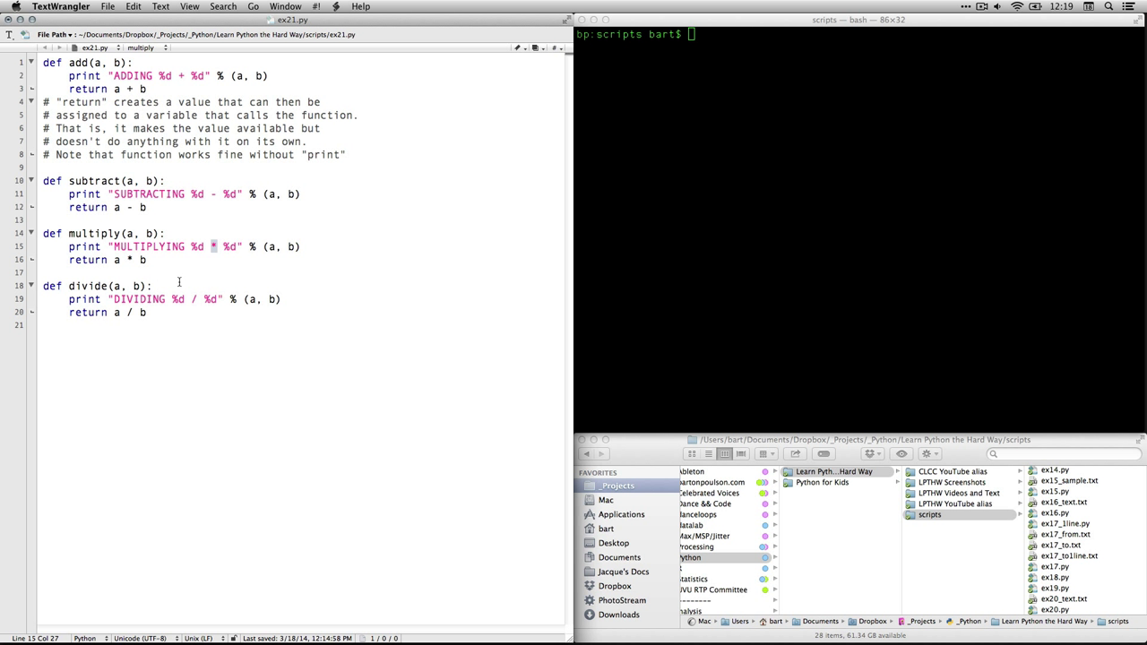
left_click(193, 299)
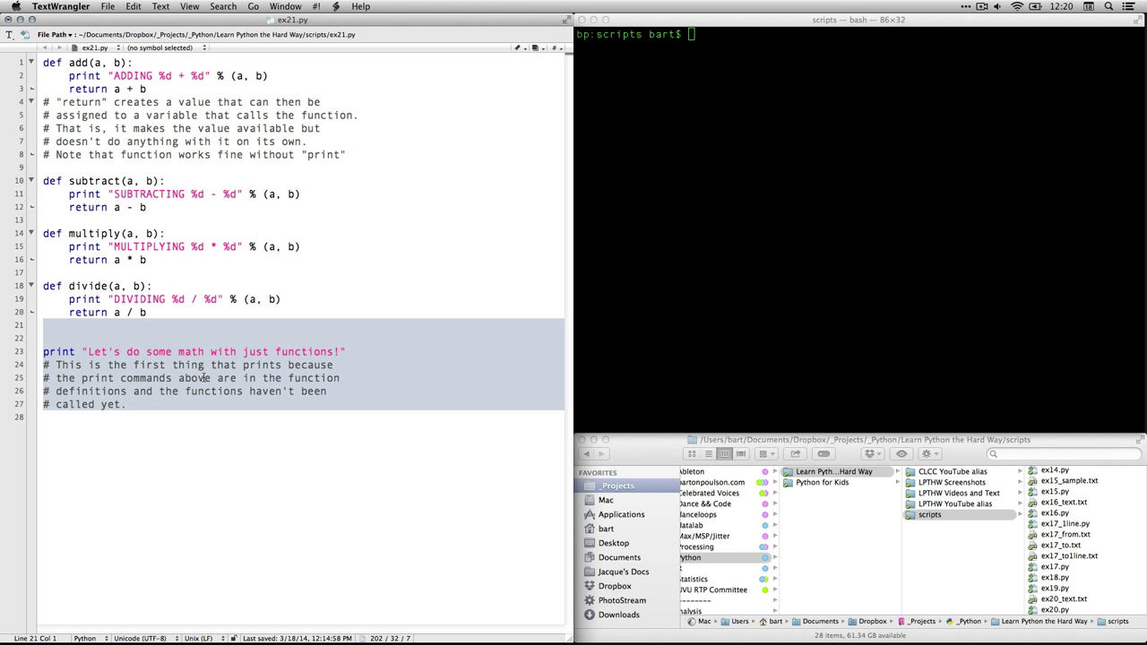
Step: Add the "Let's do some math with just functions!" print and its comment below divide
left_click(251, 513)
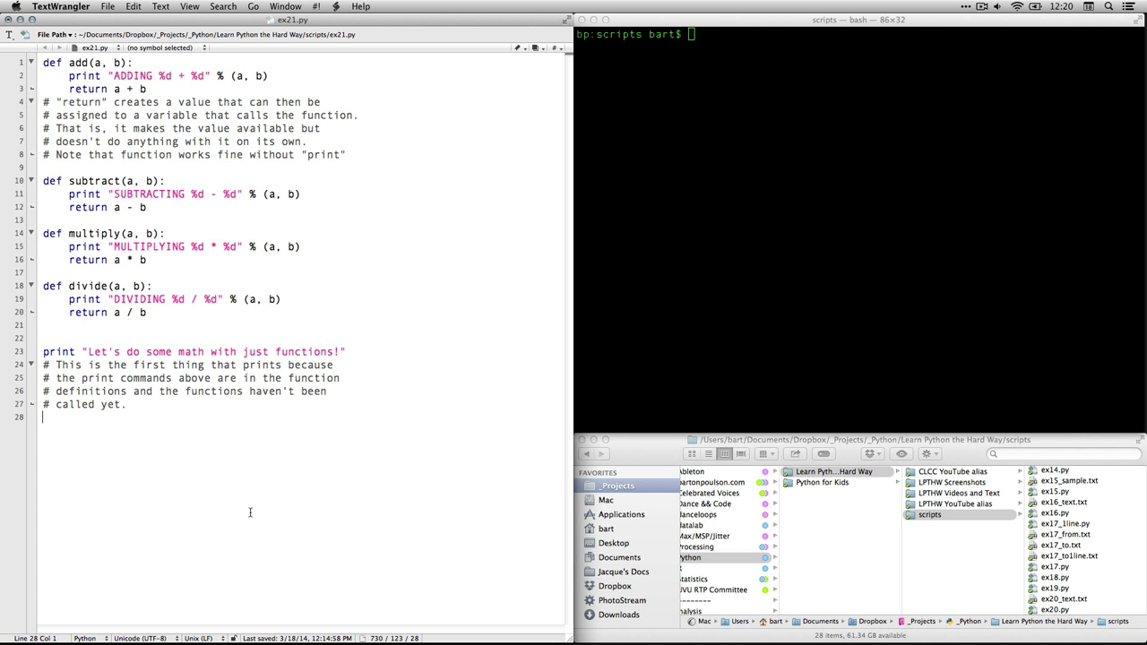
left_click(733, 138)
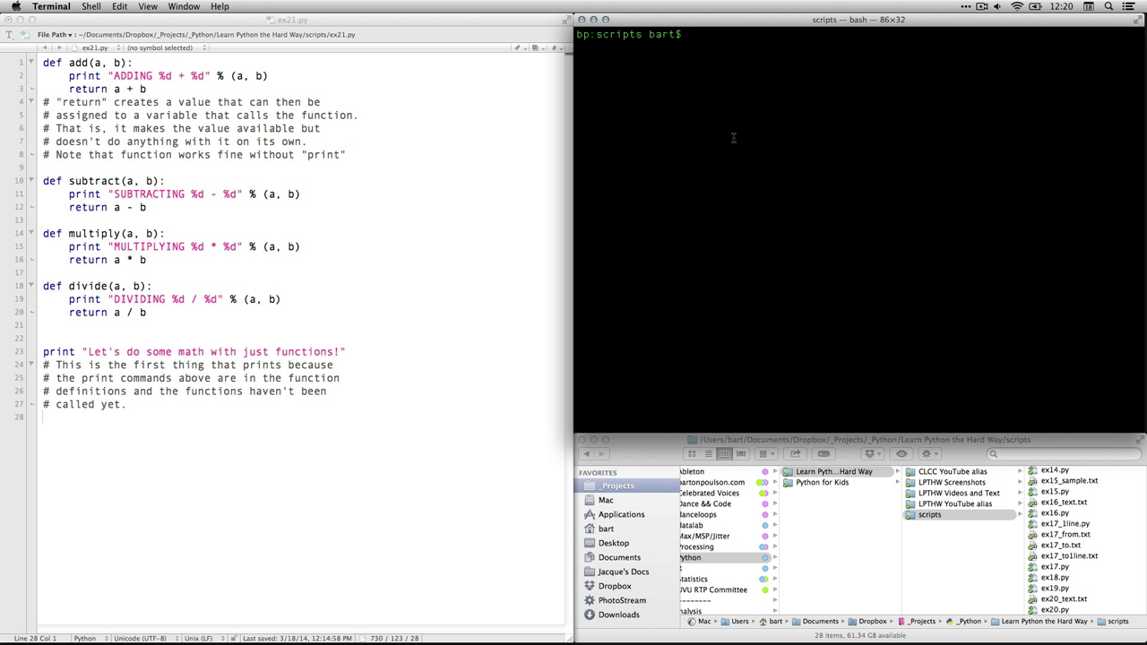
left_click(242, 402)
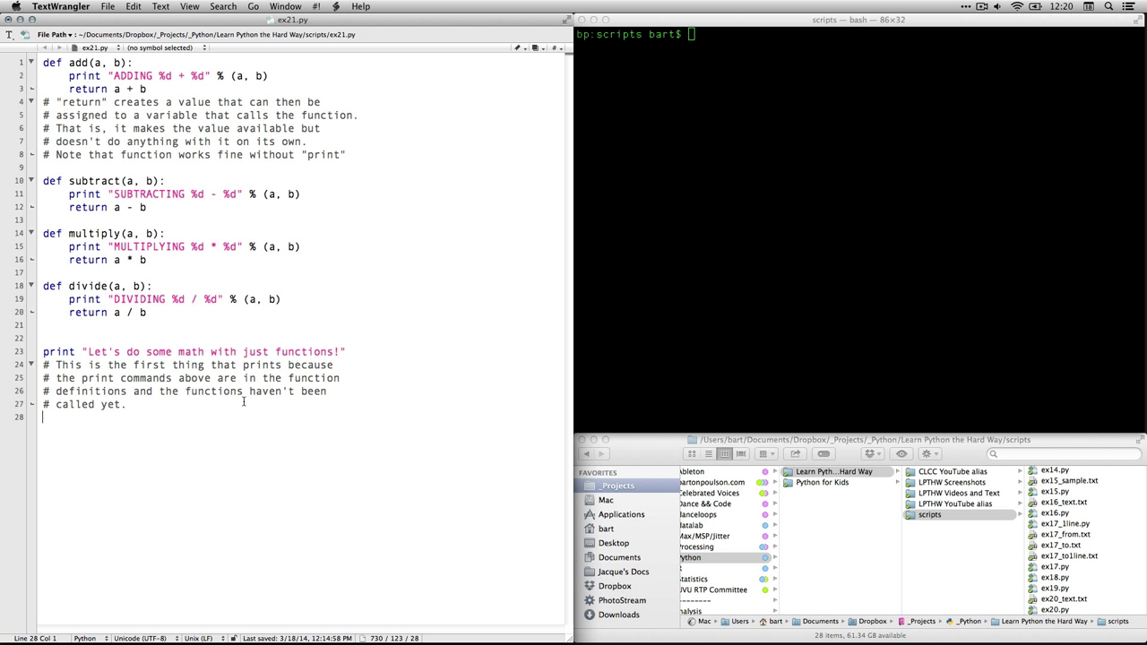
mouse_move(266, 446)
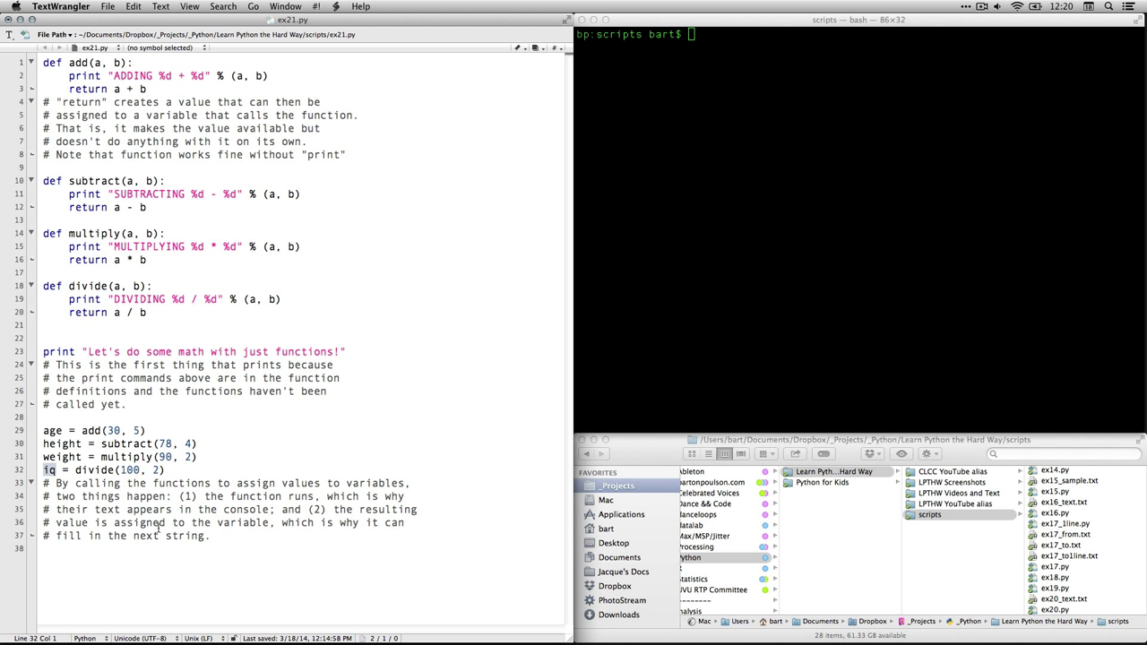
Step: Assign age = add(30, 5), height = subtract(78, 4), weight = multiply(90, 2), iq = divide(100, 2) with comments
left_click(170, 430)
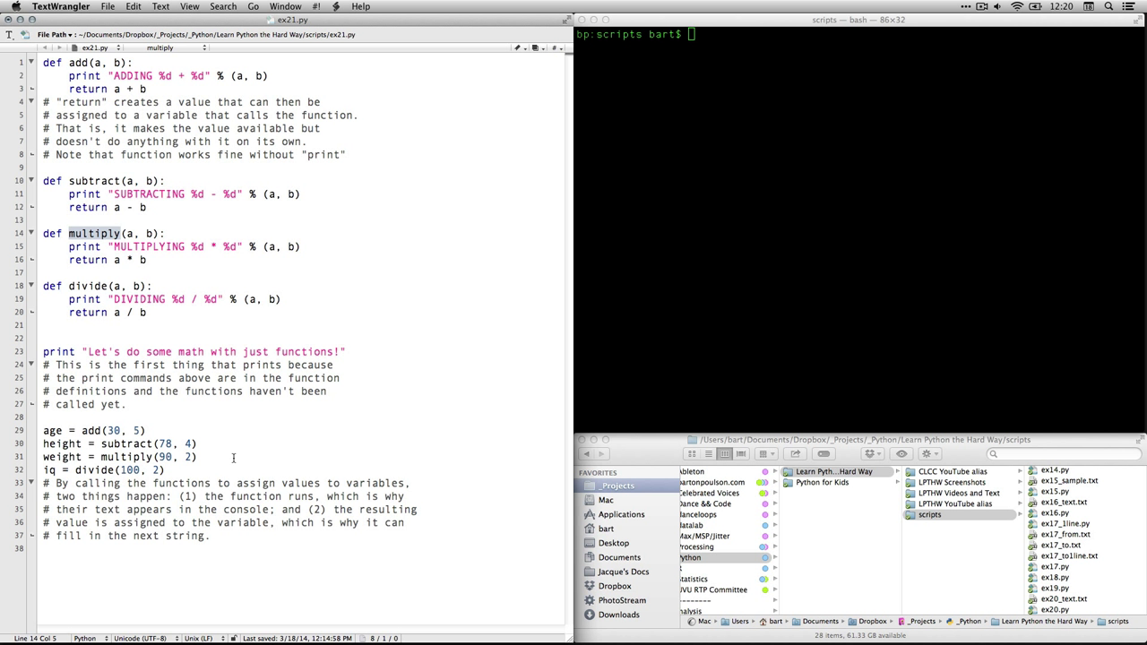
left_click(168, 457)
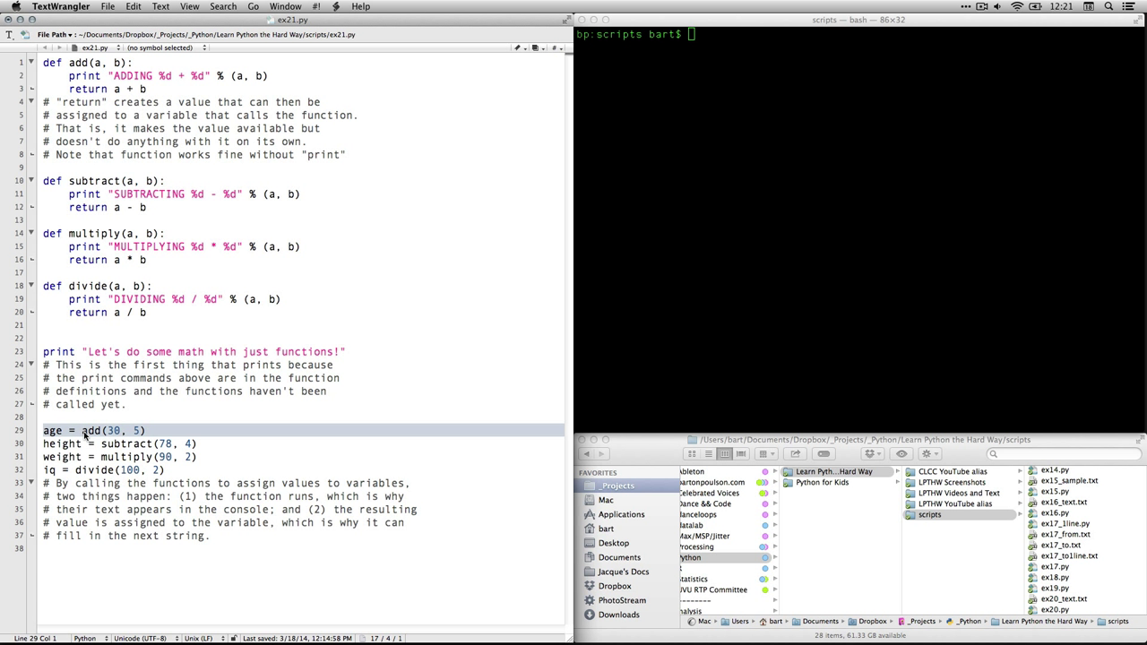
left_click(74, 430)
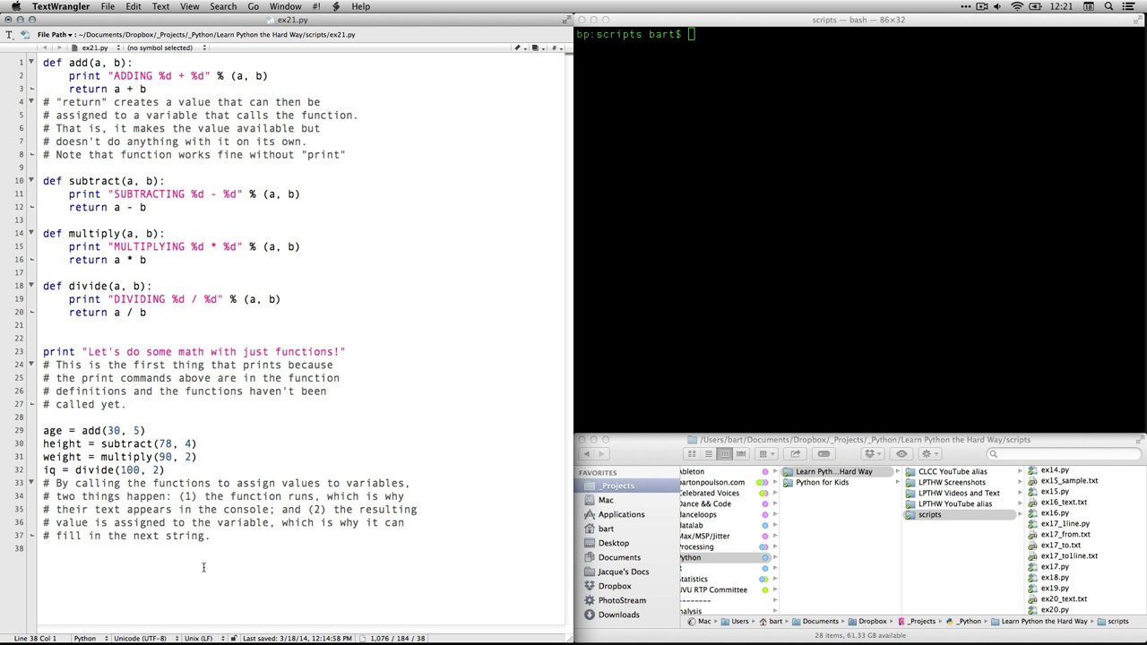
Step: Print the formatted Age/Height/Weight/IQ line, then add the puzzle comment and "Here is a puzzle." print
type("print \"Age: %d, Height: %d, Weight: %d, IQ: %d\" % (age, height, weight, iq)")
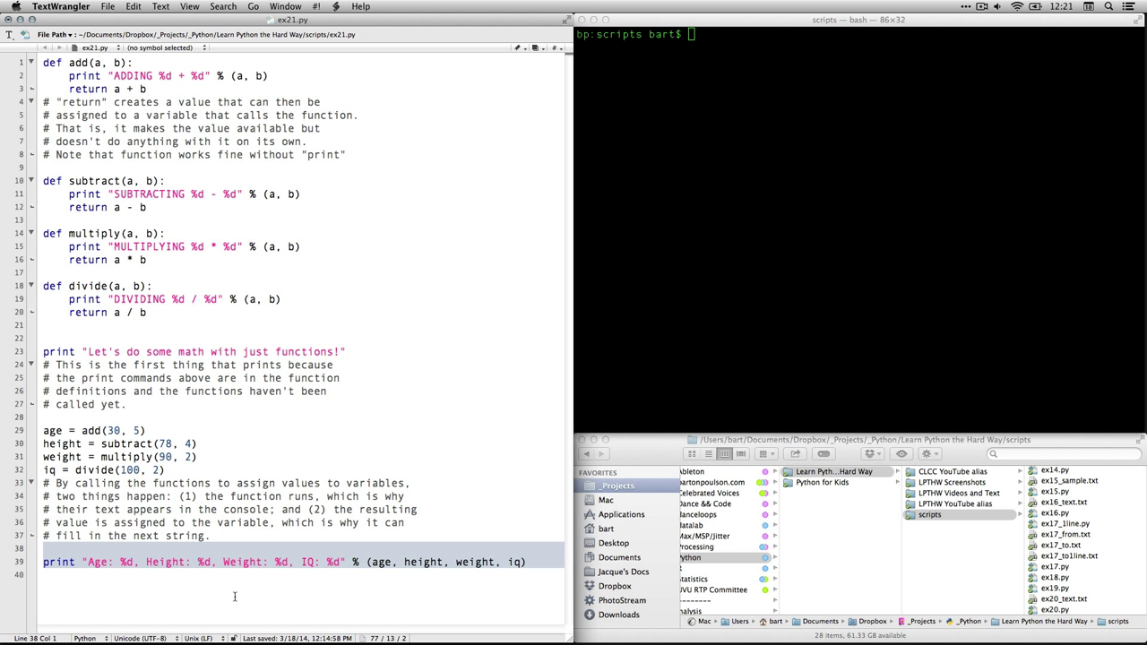
left_click(265, 595)
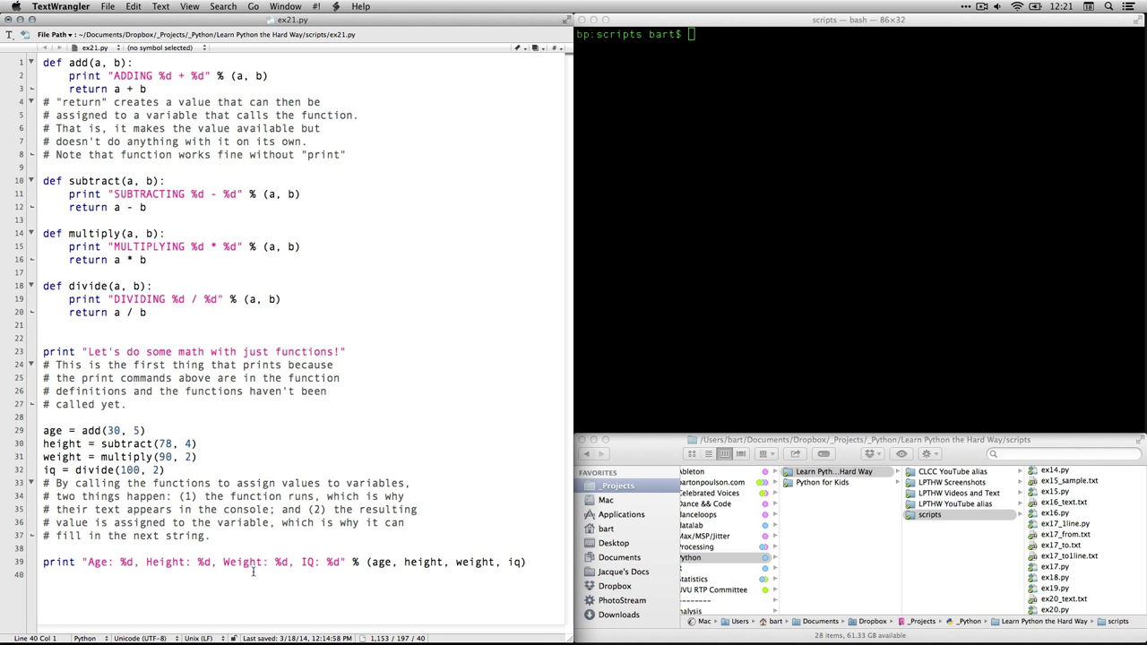
left_click(358, 563)
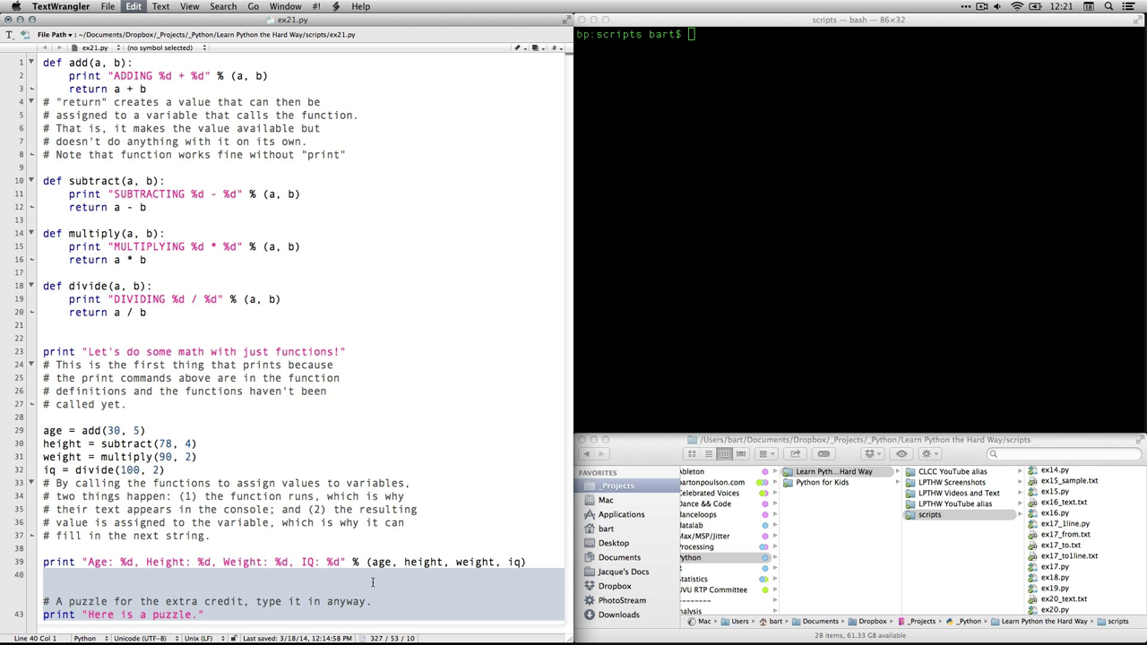
Step: Add what = add(age, subtract(height, multiply(weight, divide(iq, 2)))) and print "That becomes: ", what
scroll("down", 3)
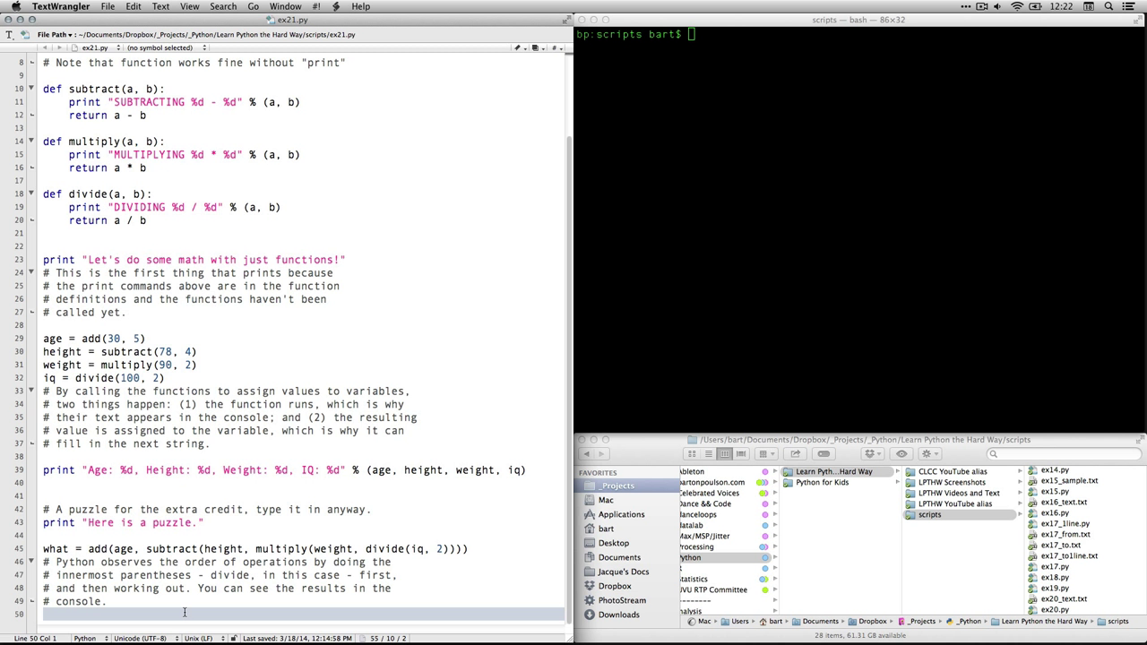
scroll("up", 3)
type("print \"That becomes: \", what, \"Can you do it by hand?")
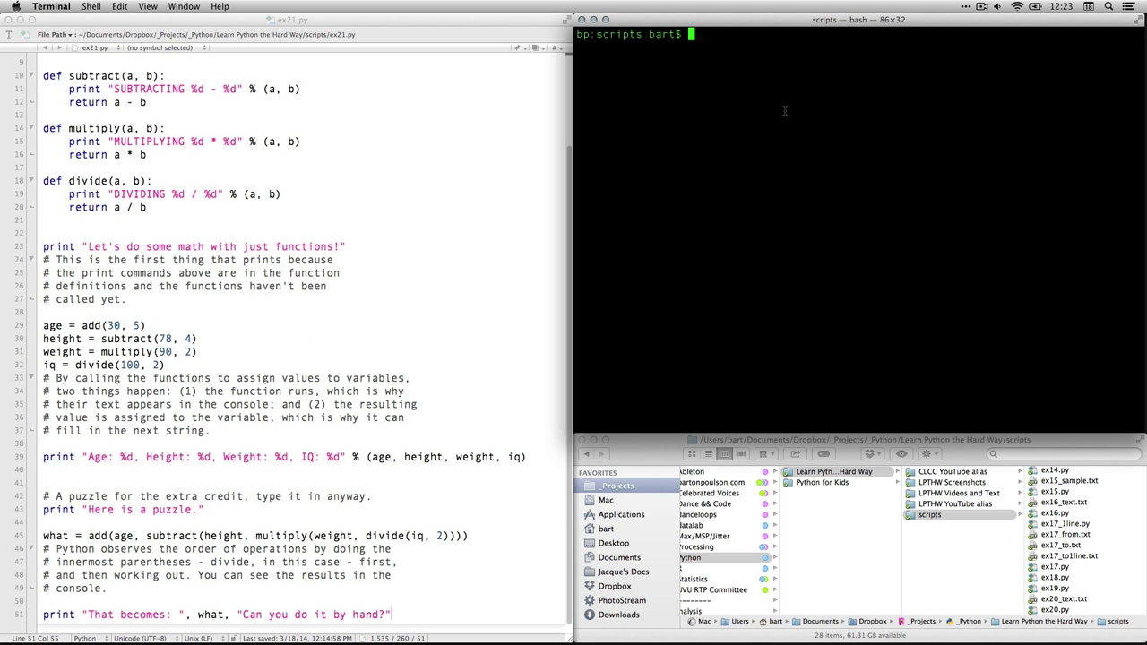
Step: Enter the command python ex21.py at the Terminal prompt
type("python")
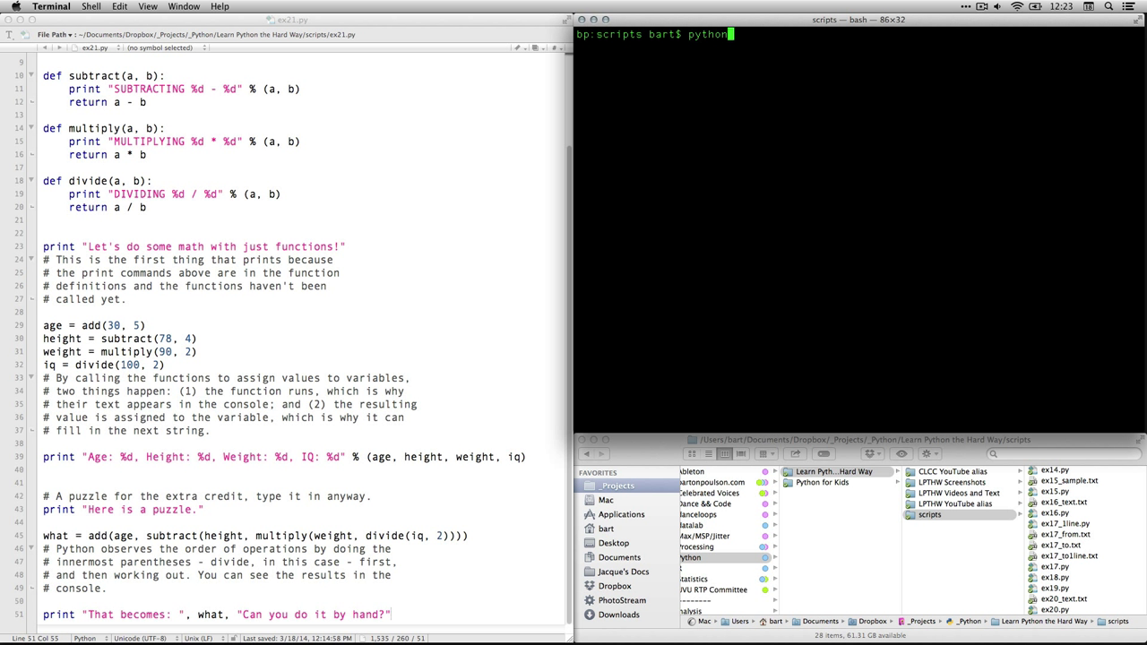
type("ex")
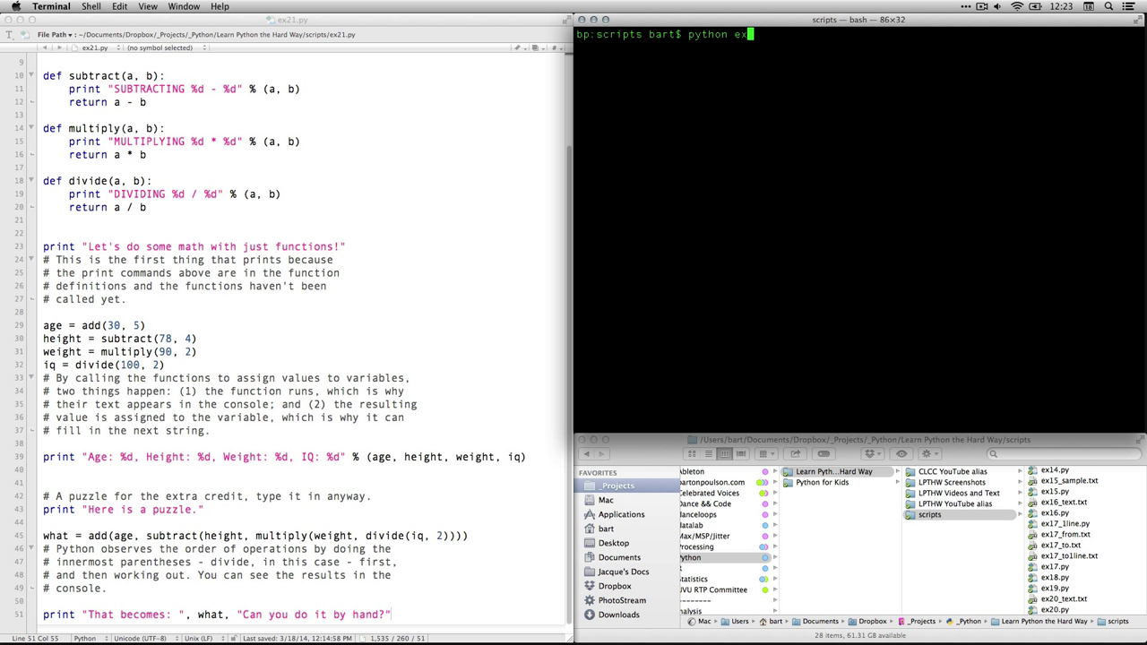
type("21.py")
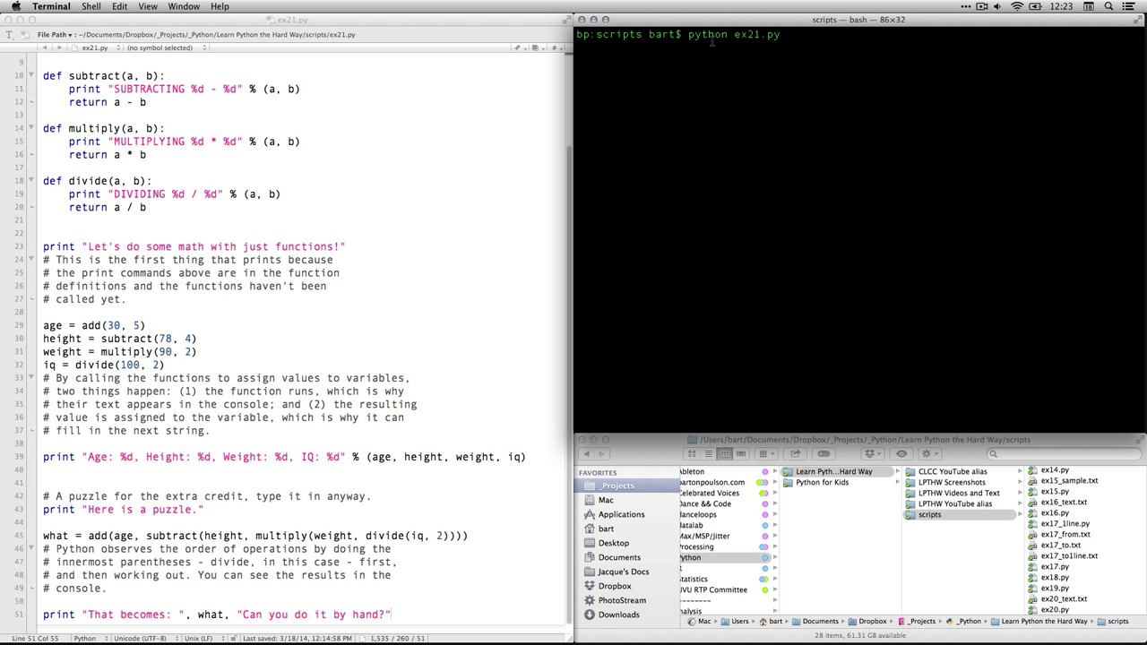
mouse_move(803, 39)
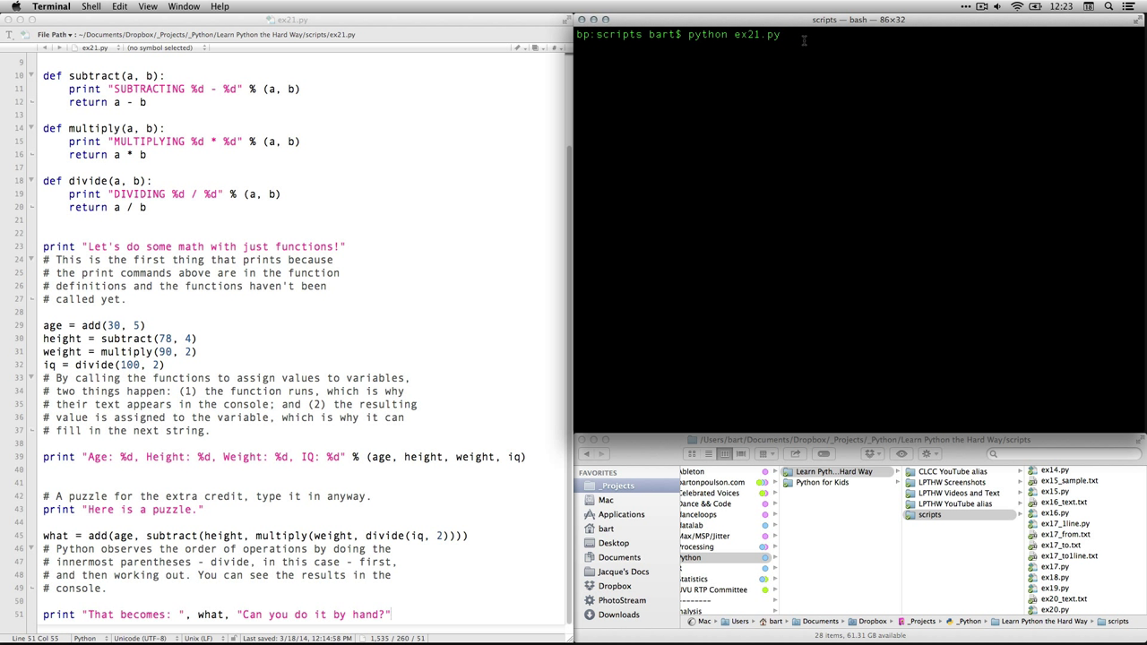
Step: Run ex21.py, printing the function messages, the stats line and the puzzle result -4391
key("Return")
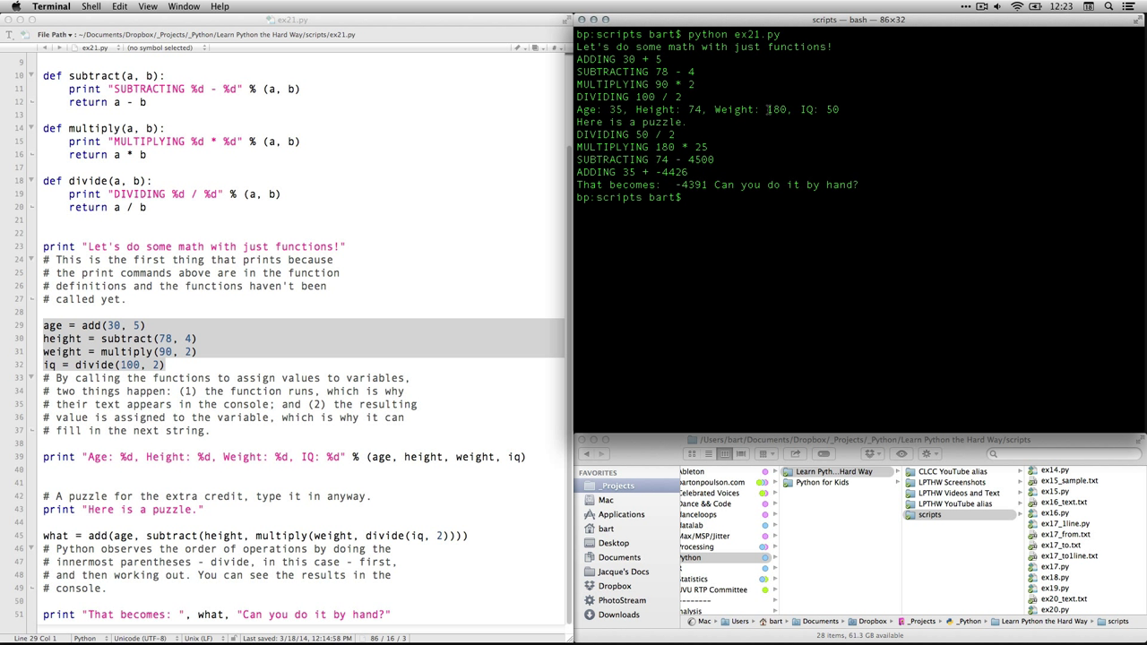
mouse_move(835, 109)
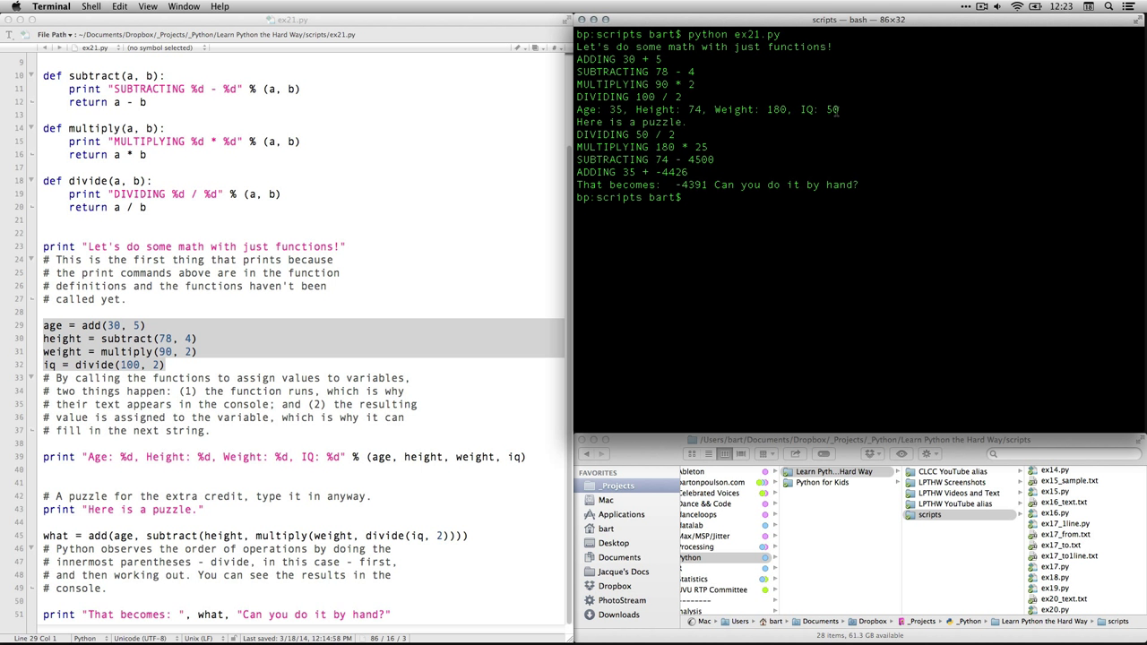
mouse_move(678, 132)
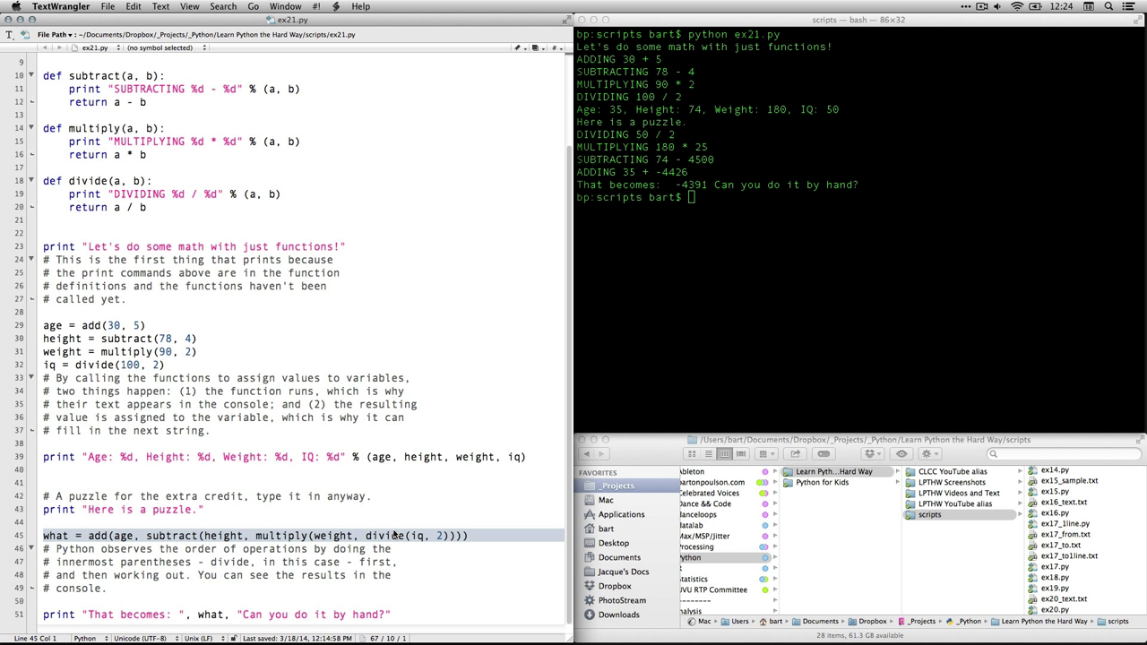
mouse_move(703, 195)
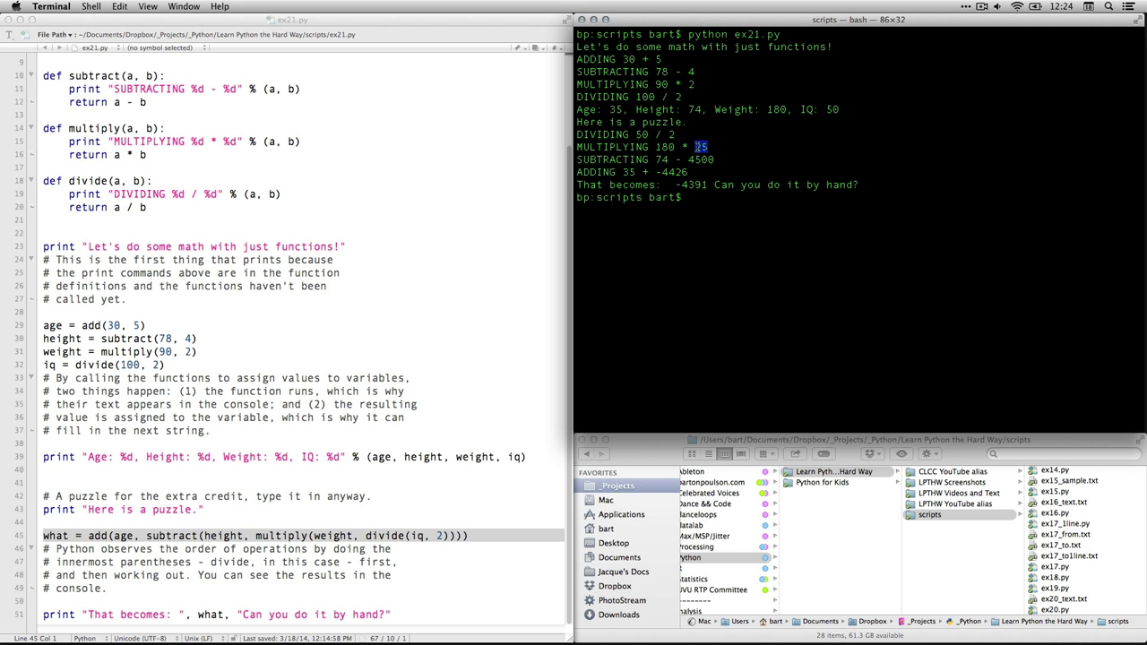
mouse_move(799, 154)
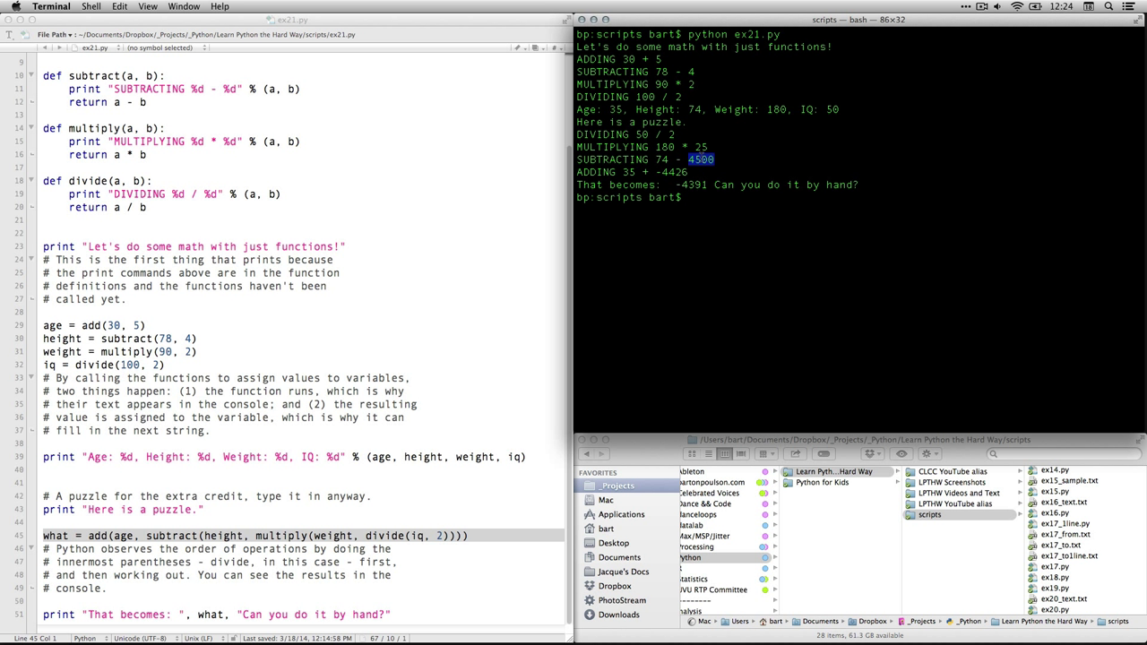
mouse_move(878, 179)
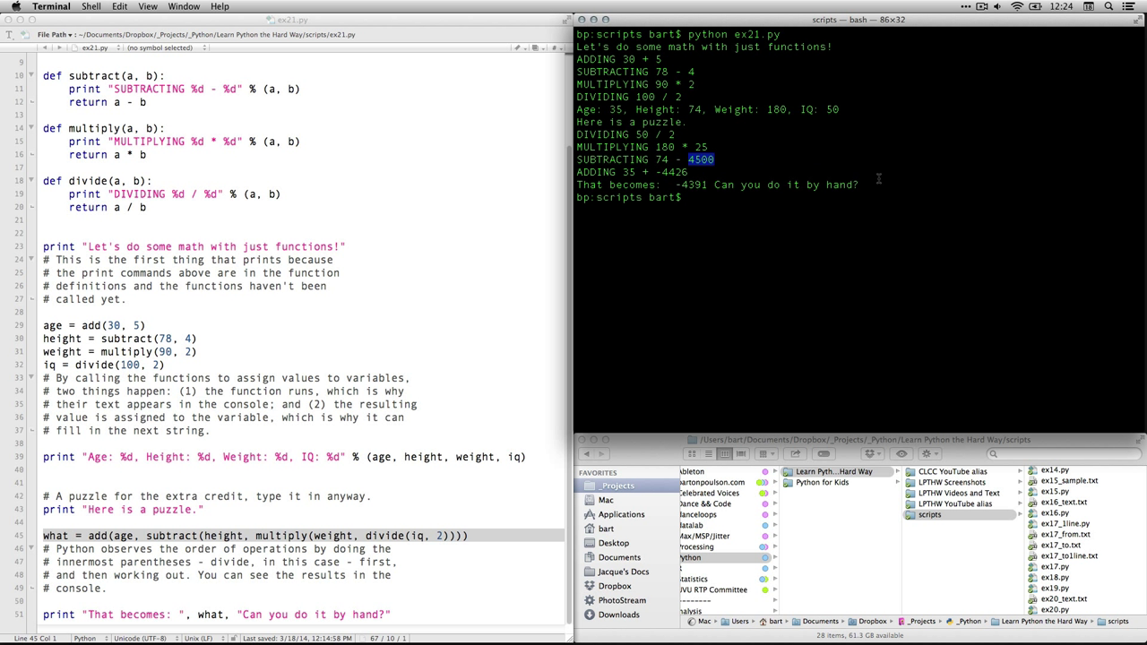